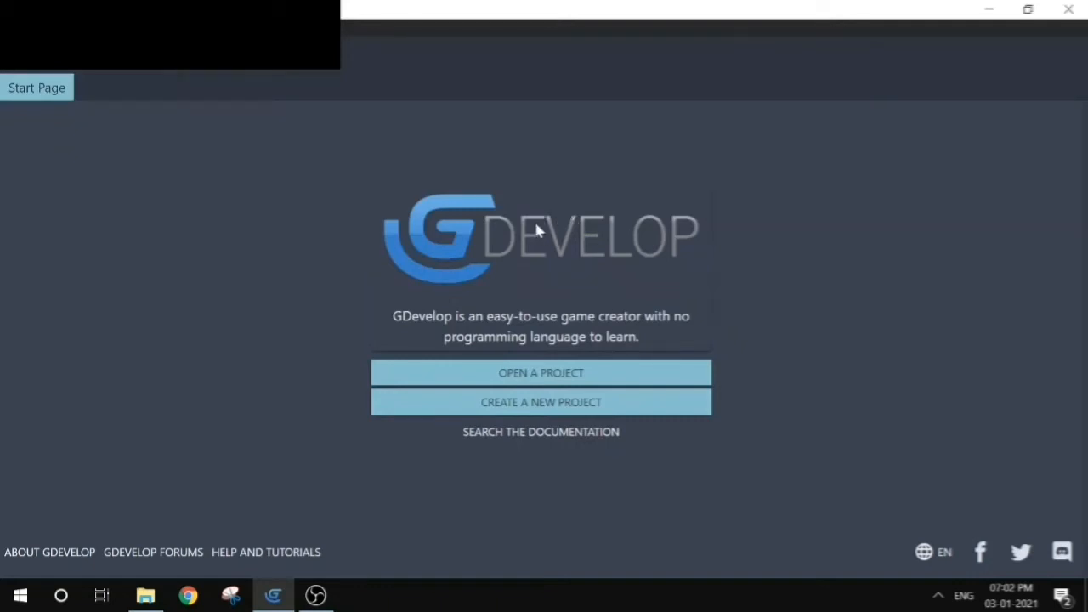
pyautogui.moveTo(517, 287)
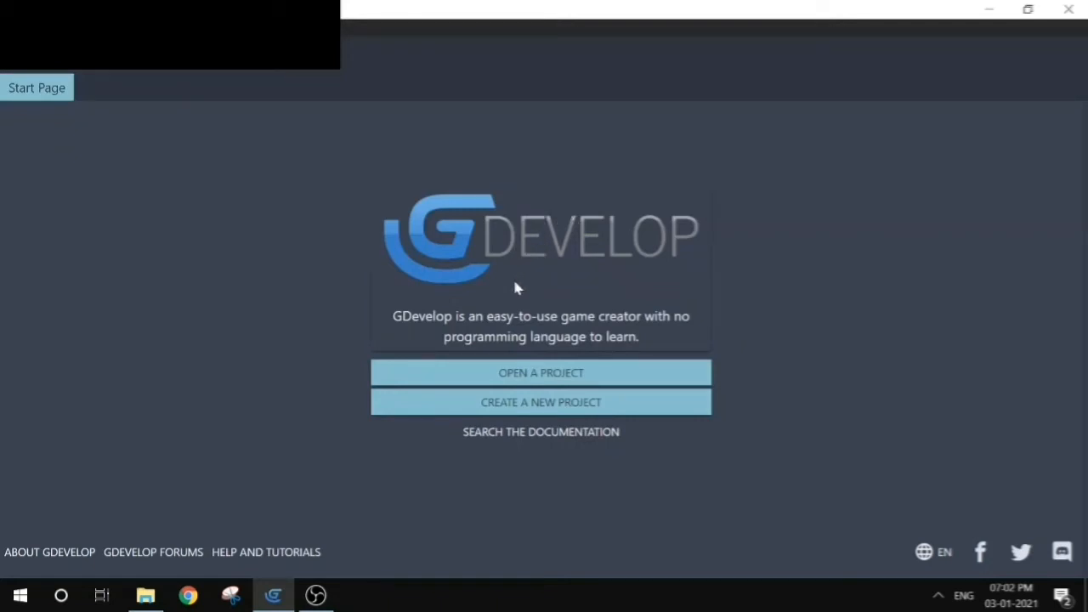
pyautogui.moveTo(522, 289)
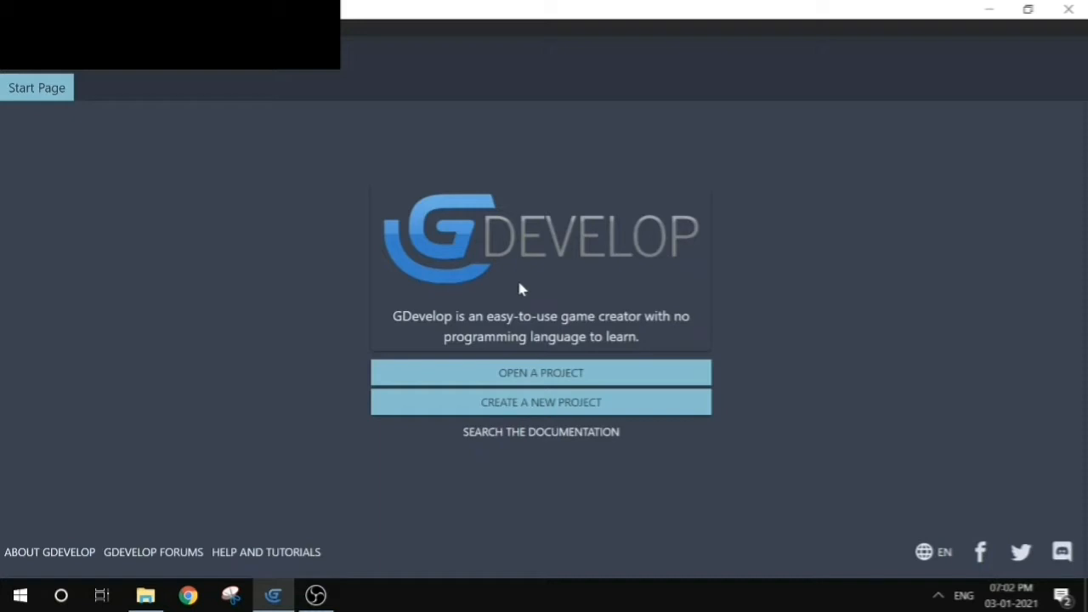
pyautogui.moveTo(513, 416)
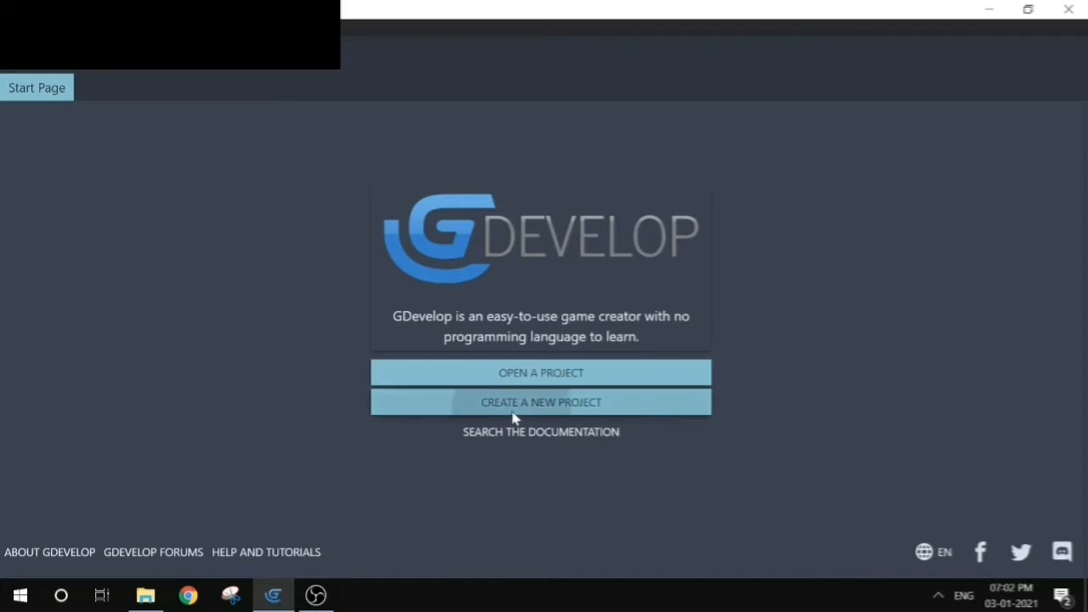
# - Create a new project in folder 'Buttons' from an empty game and name a new object 'Button'
pyautogui.click(540, 401)
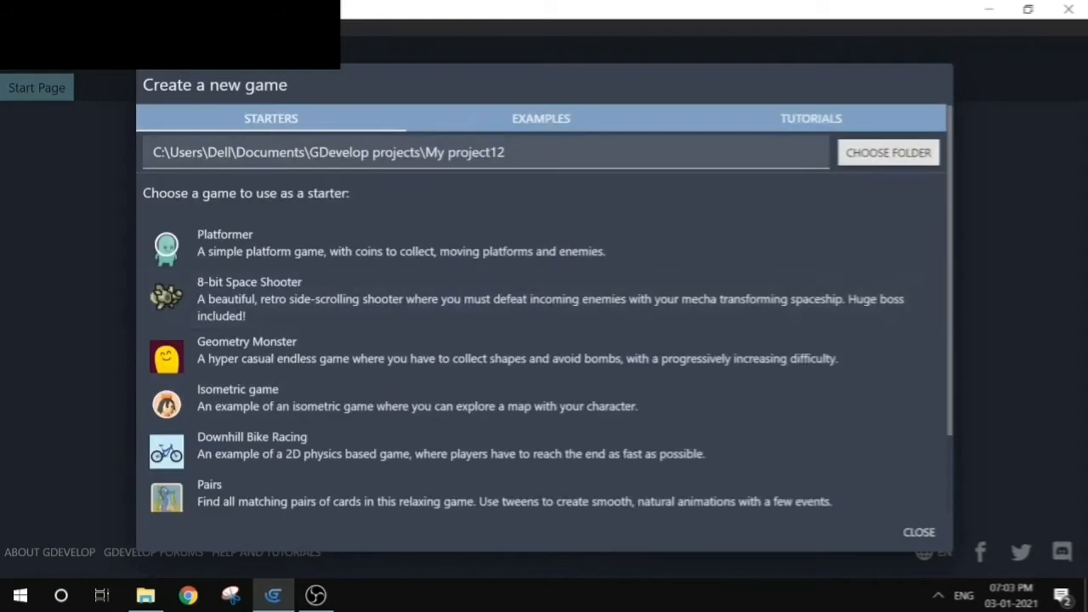
pyautogui.doubleClick(464, 153)
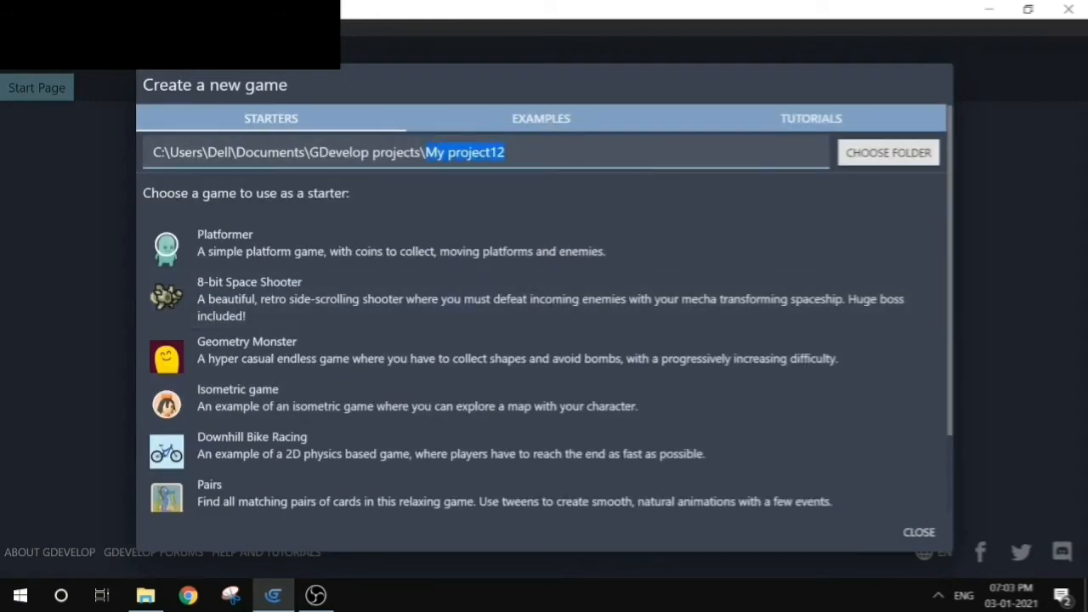
pyautogui.write('Buttons')
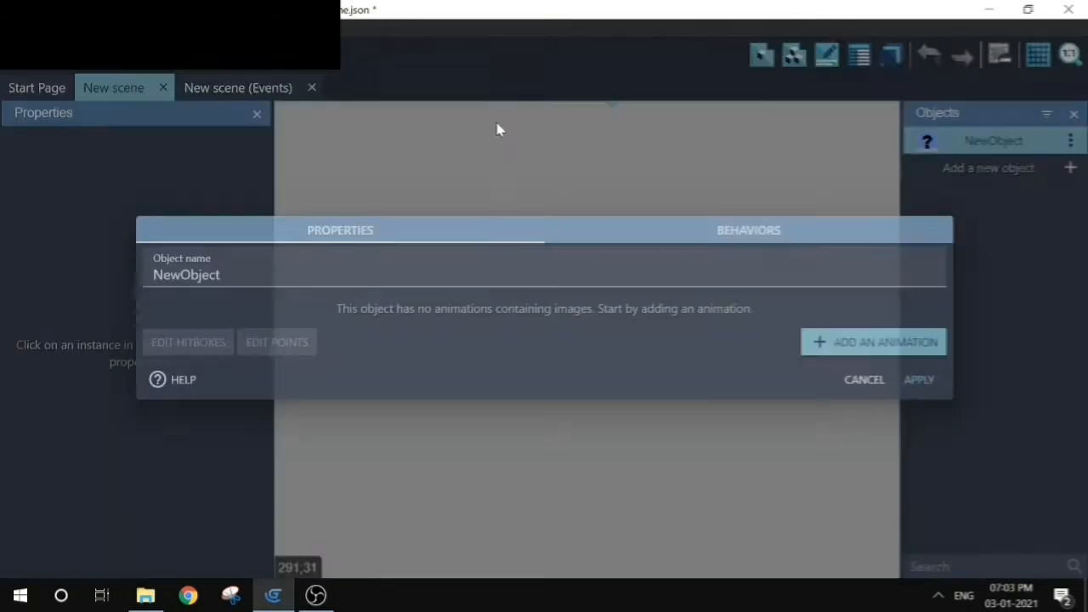
pyautogui.write('Button')
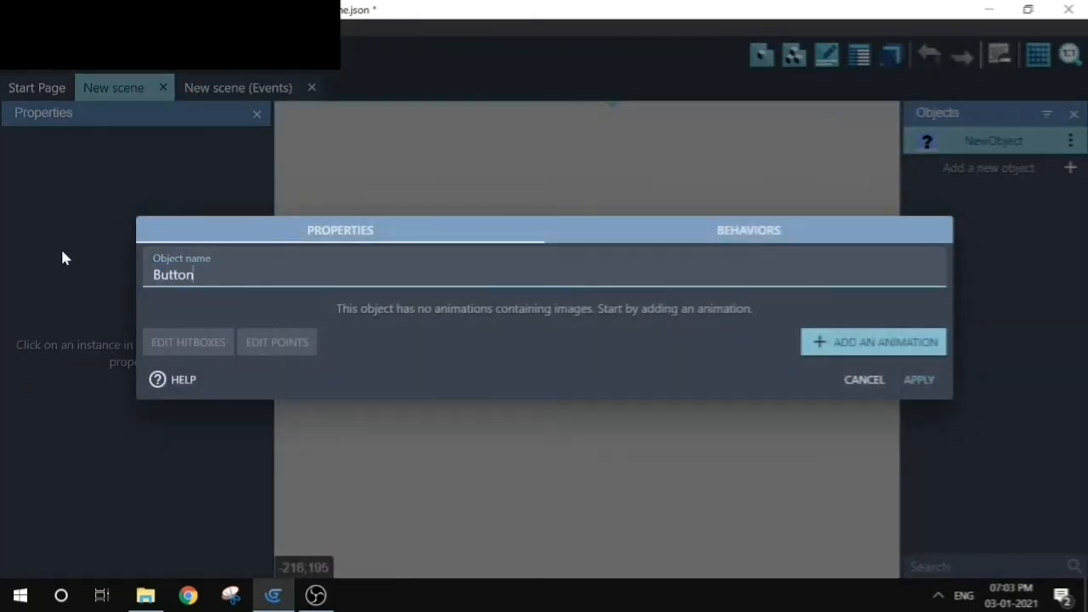
# - Give Button an animation using blue_boxCheckmark.png and place an instance in the scene
pyautogui.click(918, 379)
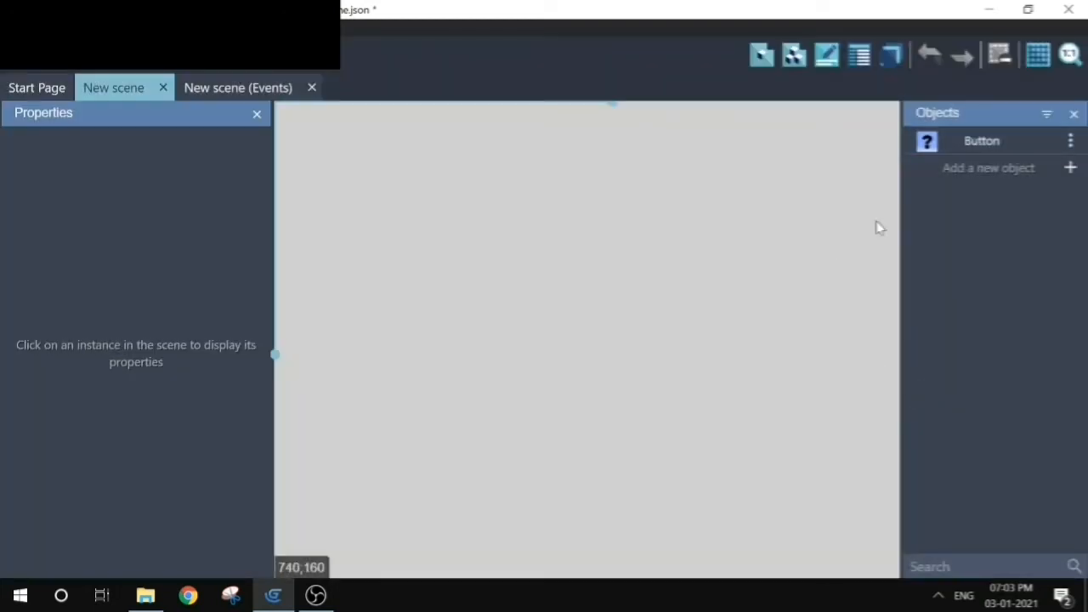
pyautogui.moveTo(982, 143)
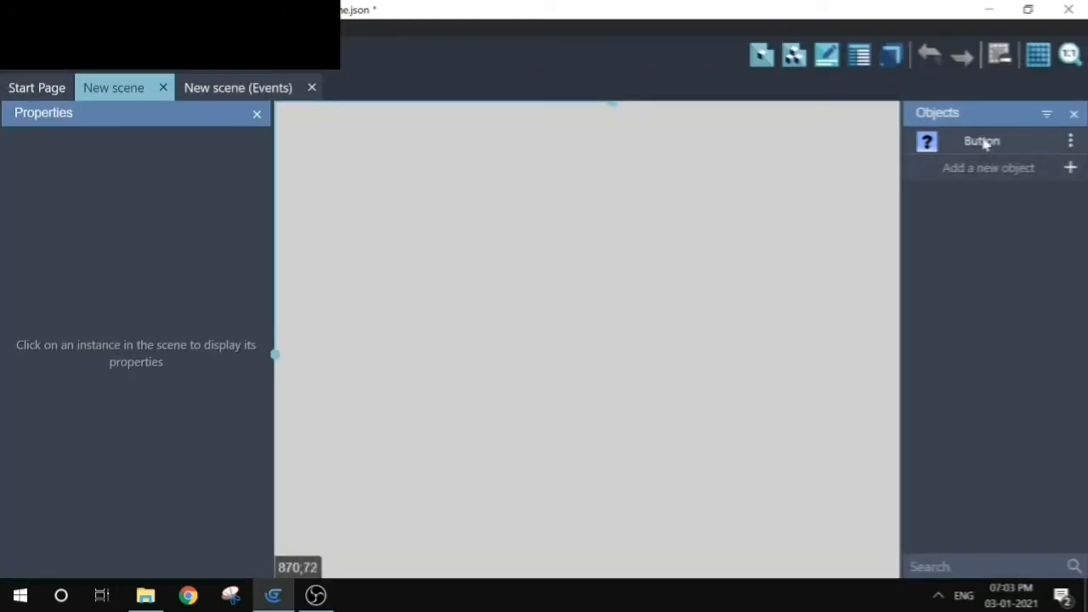
pyautogui.doubleClick(979, 141)
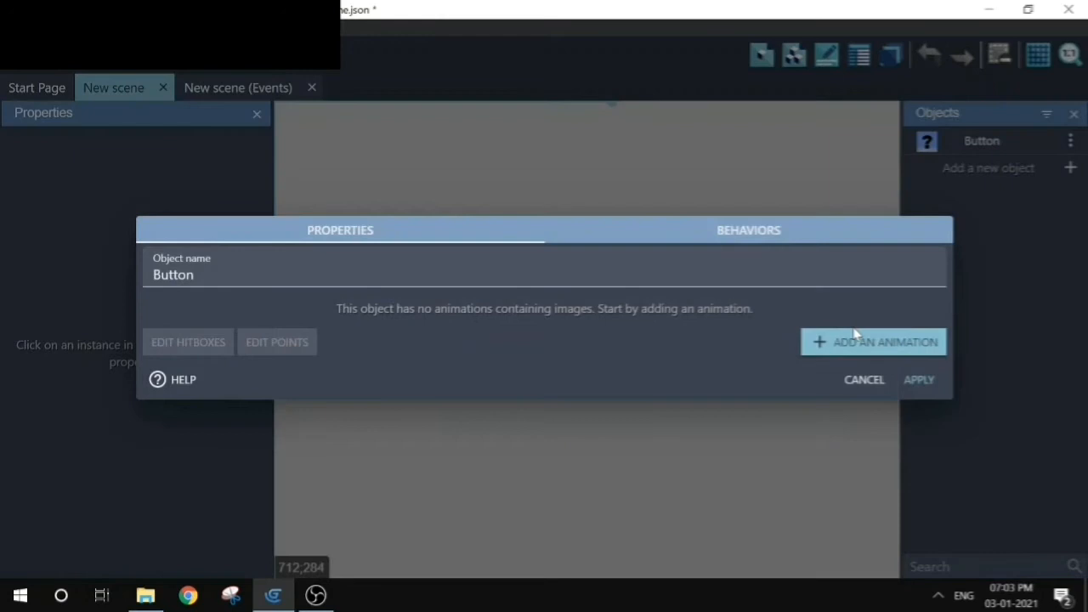
pyautogui.click(874, 341)
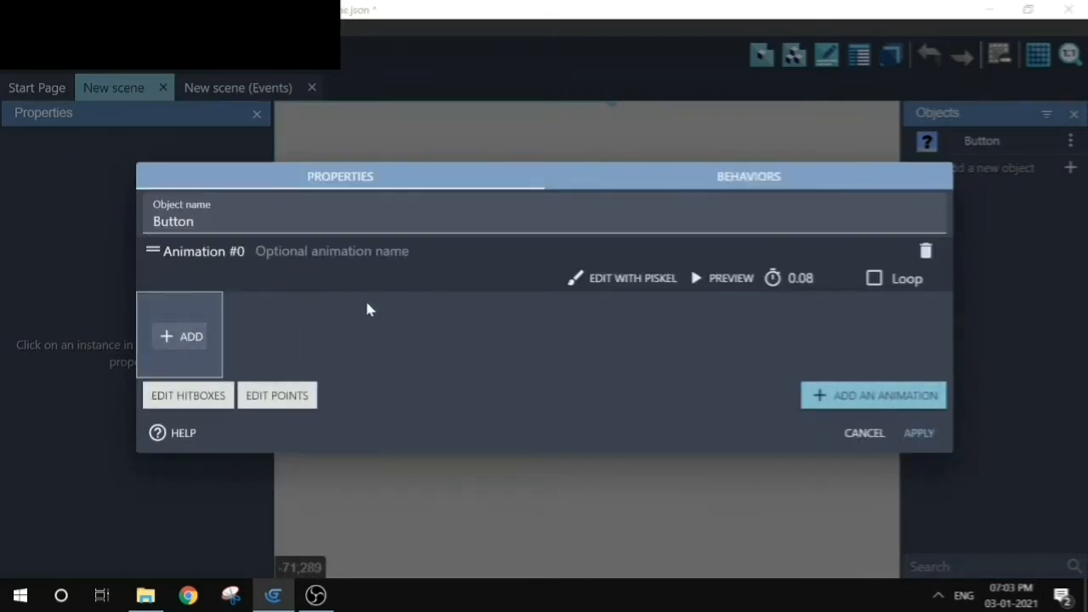
pyautogui.click(181, 333)
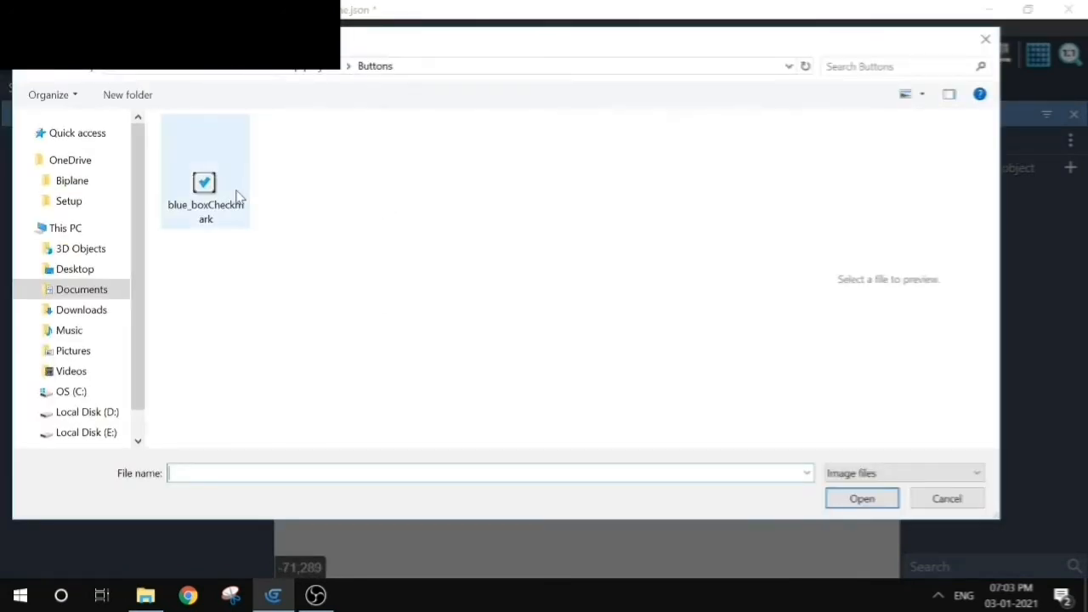
pyautogui.click(862, 497)
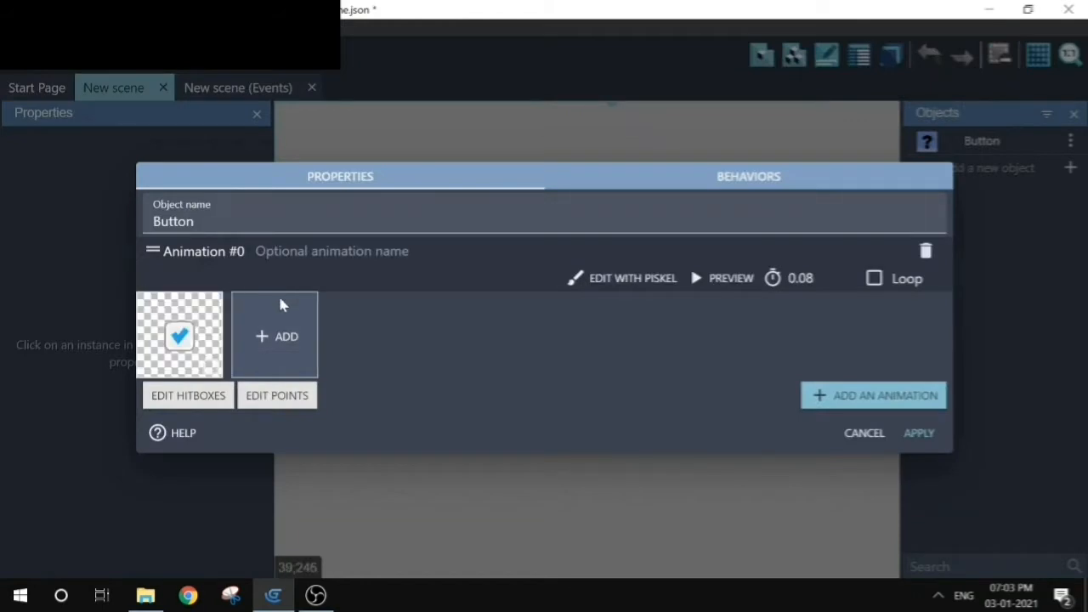
pyautogui.moveTo(241, 269)
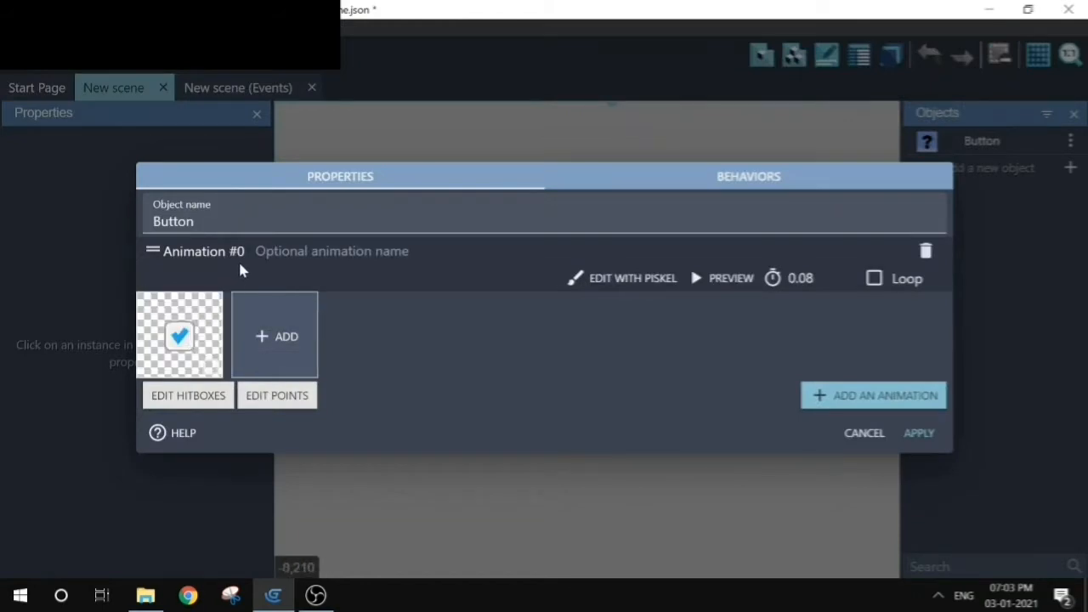
pyautogui.moveTo(210, 332)
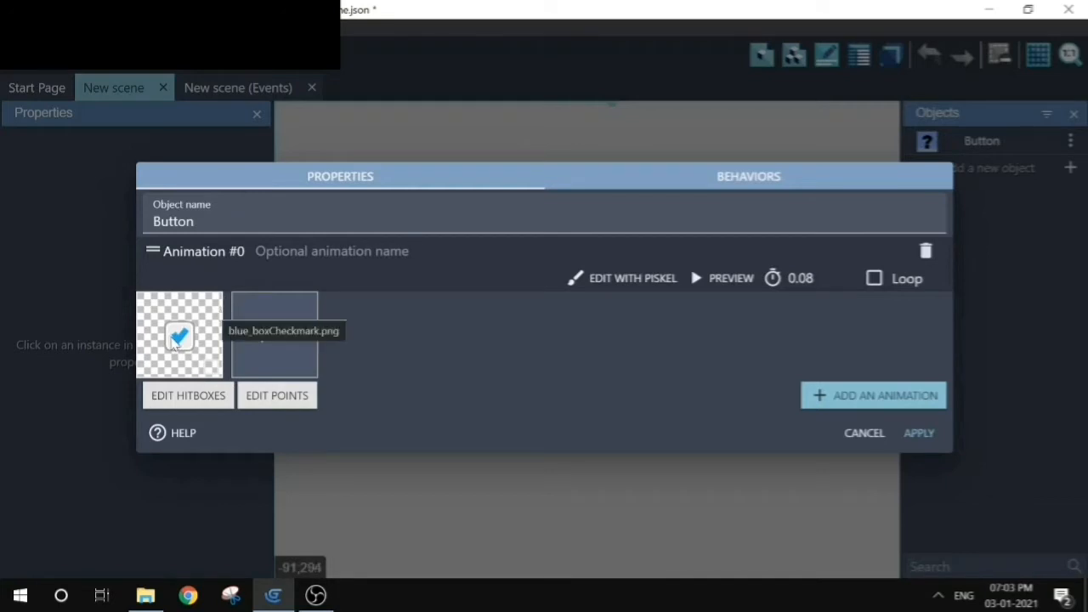
pyautogui.moveTo(187, 351)
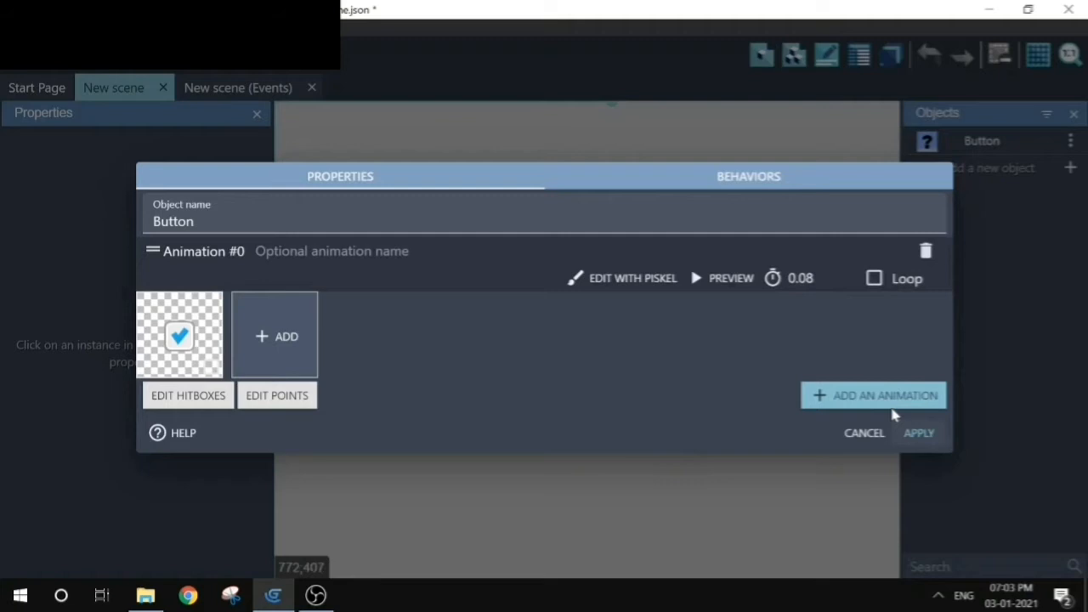
pyautogui.moveTo(755, 435)
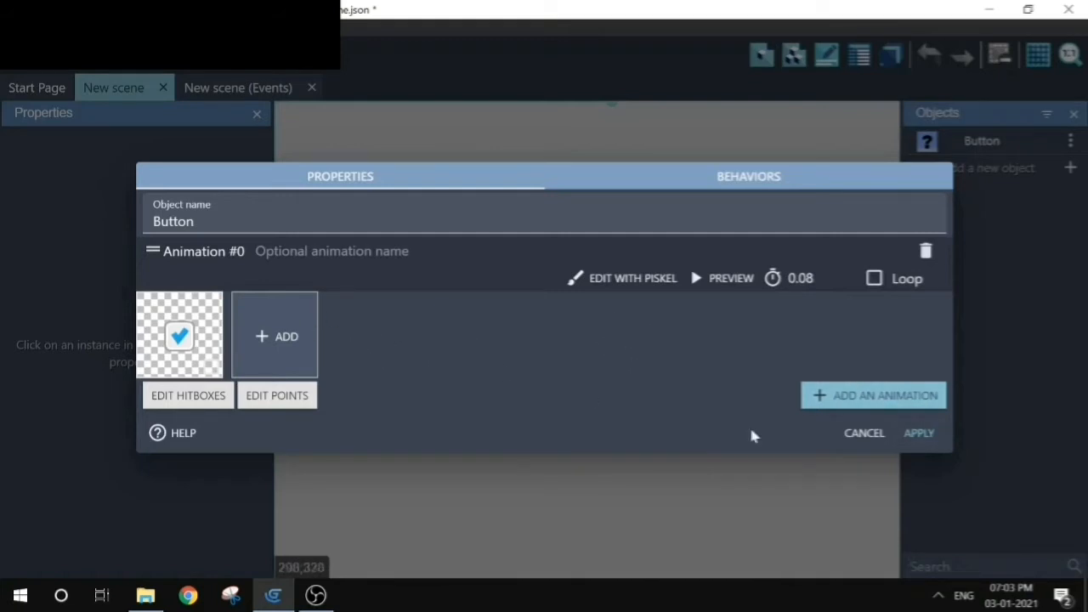
pyautogui.click(918, 433)
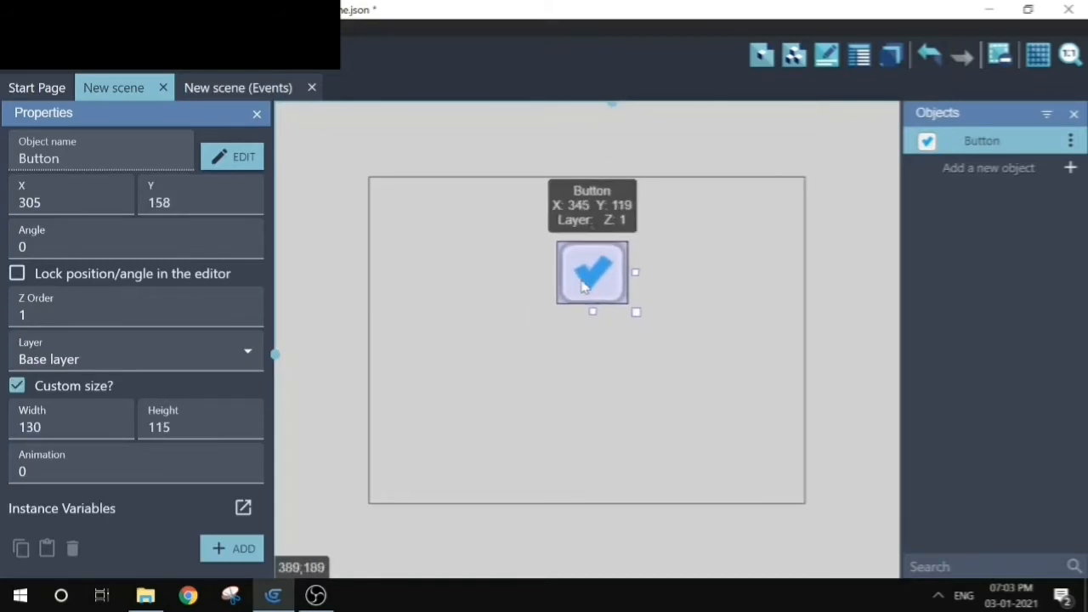
# - Add a first empty event in the scene's events sheet and browse Button's conditions
pyautogui.click(238, 89)
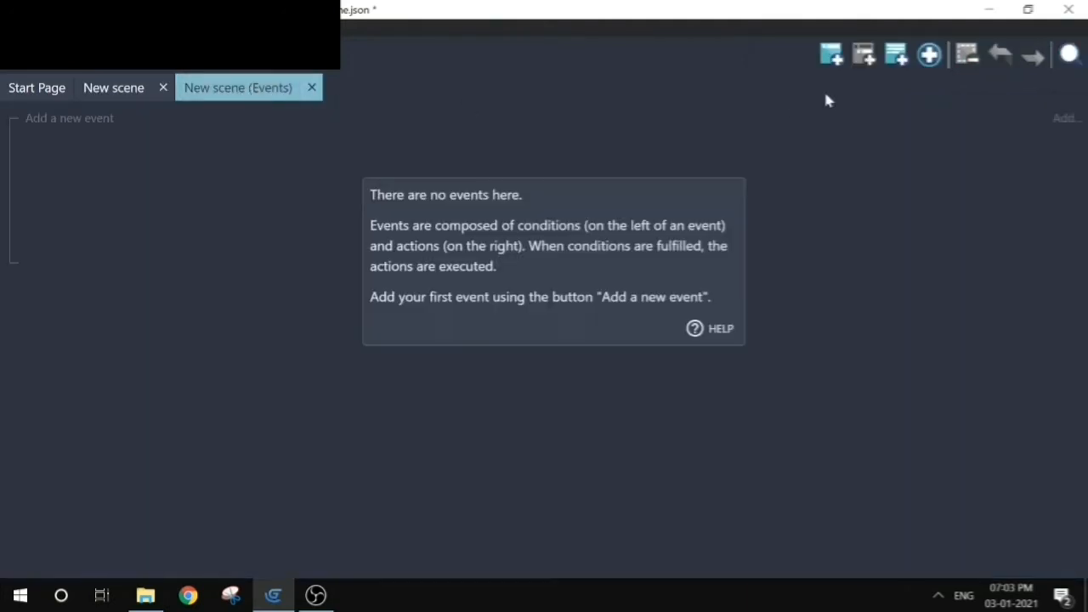
pyautogui.click(68, 117)
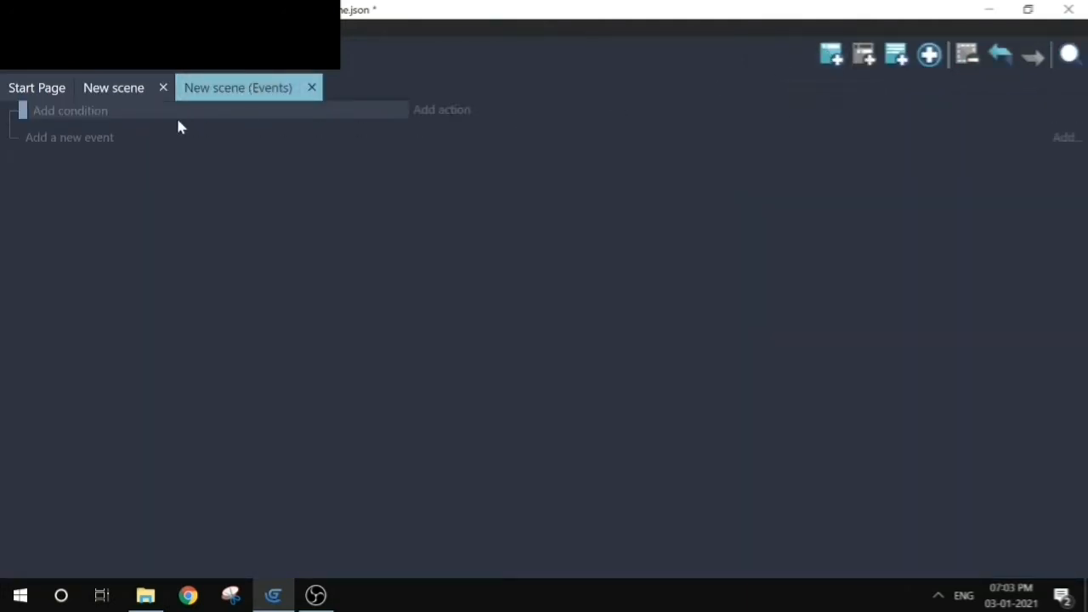
pyautogui.moveTo(189, 129)
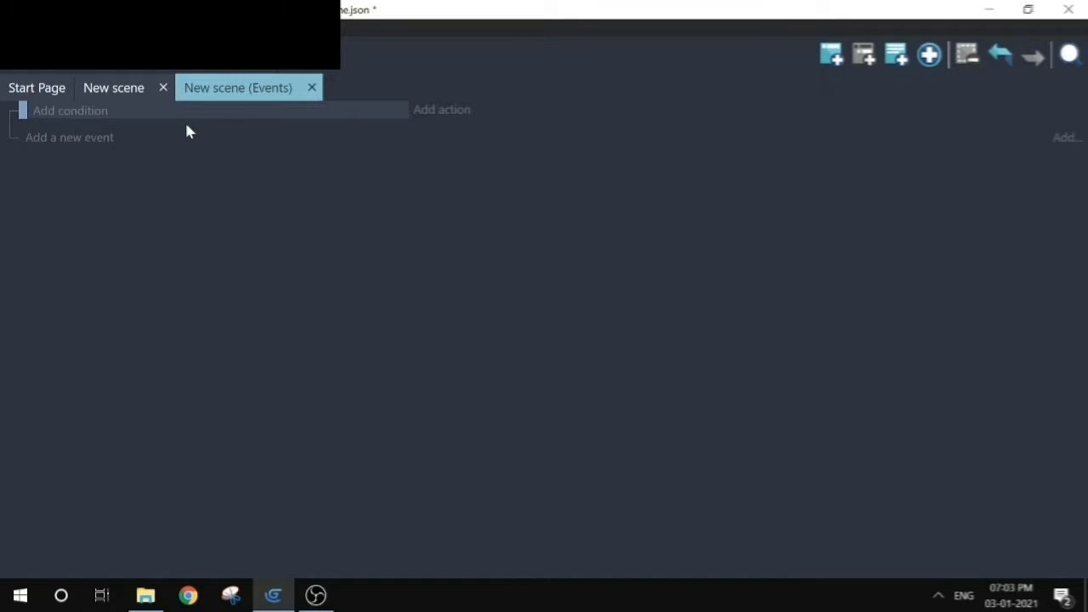
pyautogui.moveTo(102, 115)
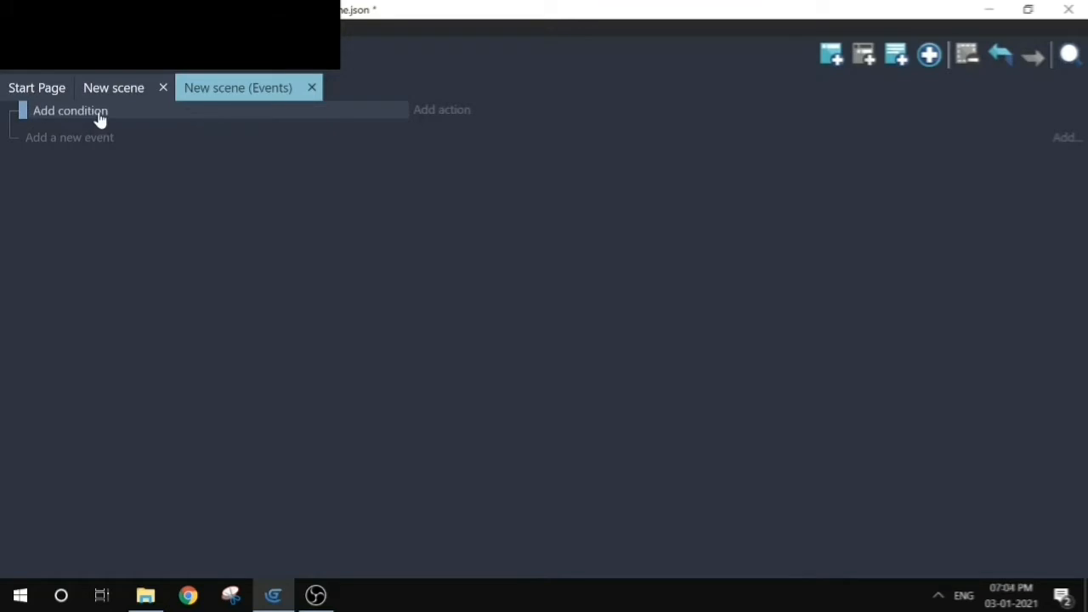
pyautogui.click(71, 108)
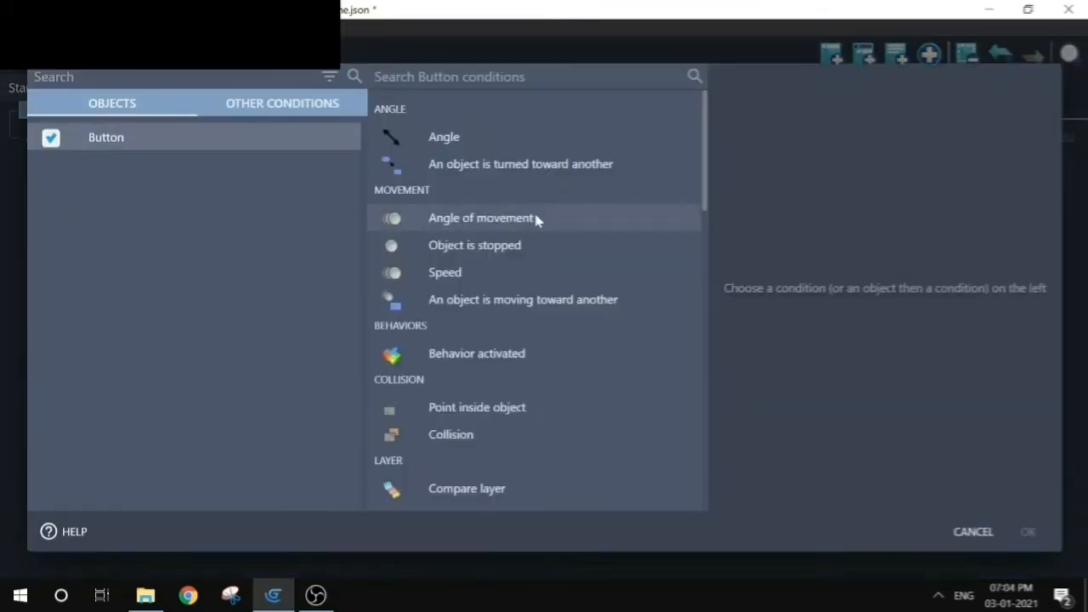
pyautogui.scroll(-3)
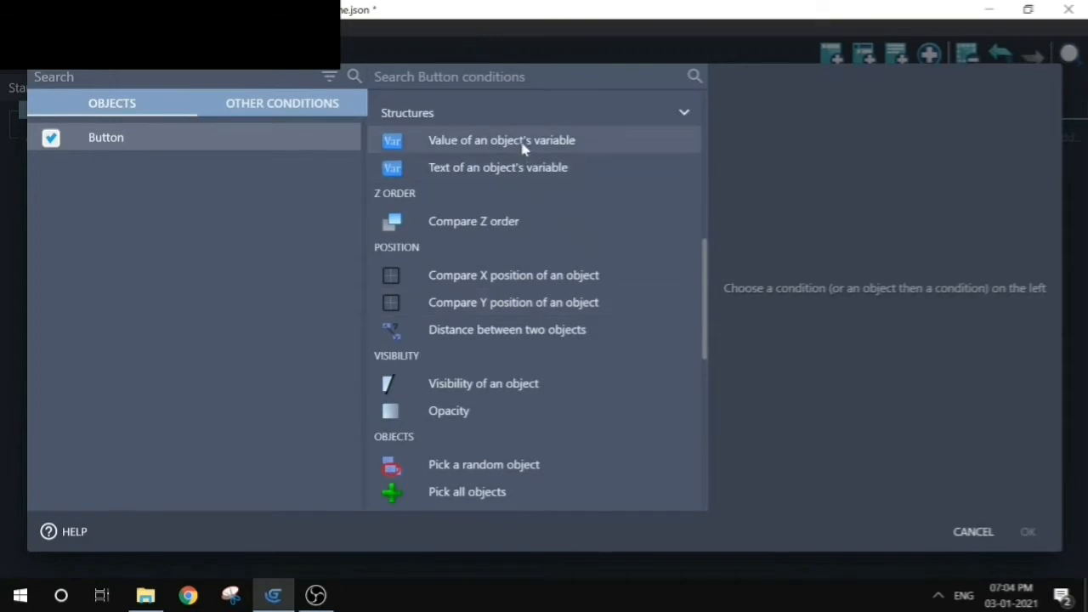
# - Choose the object-variable value condition and create a Button variable named Color
pyautogui.click(500, 140)
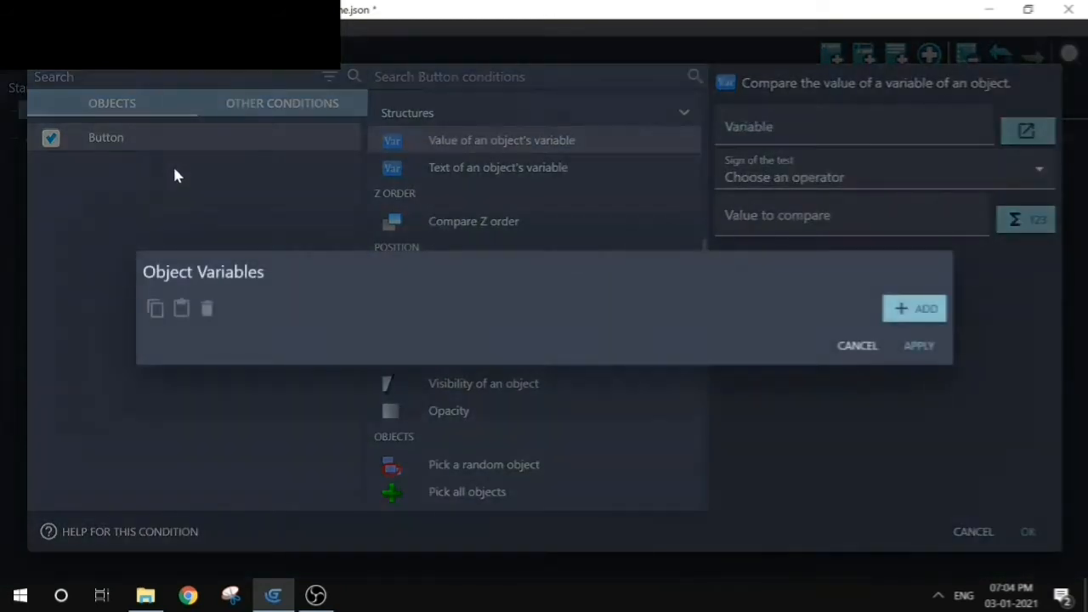
pyautogui.click(914, 308)
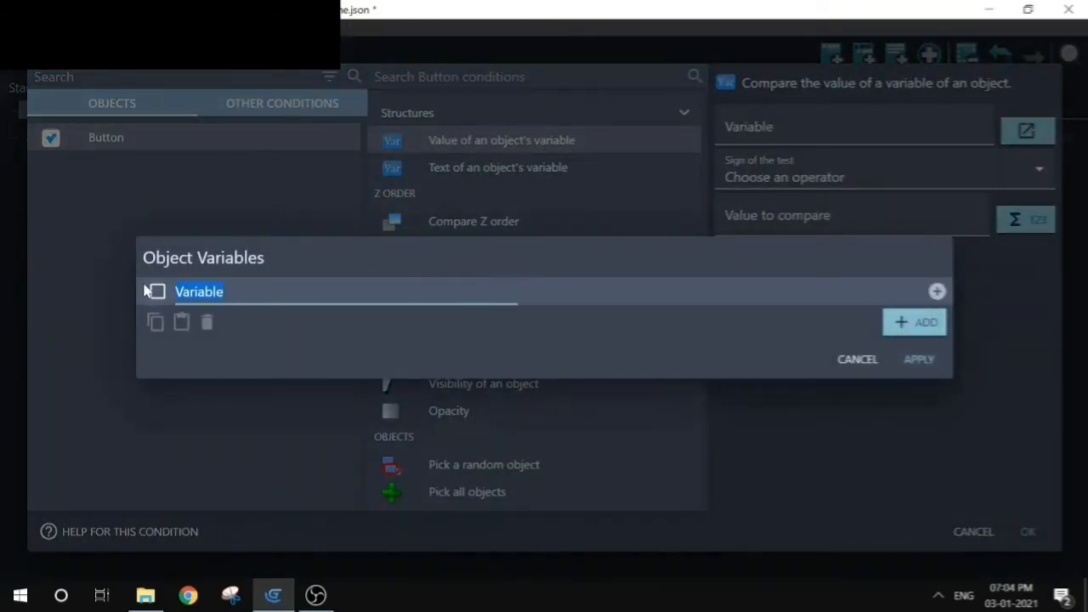
pyautogui.write('Color')
pyautogui.write('1')
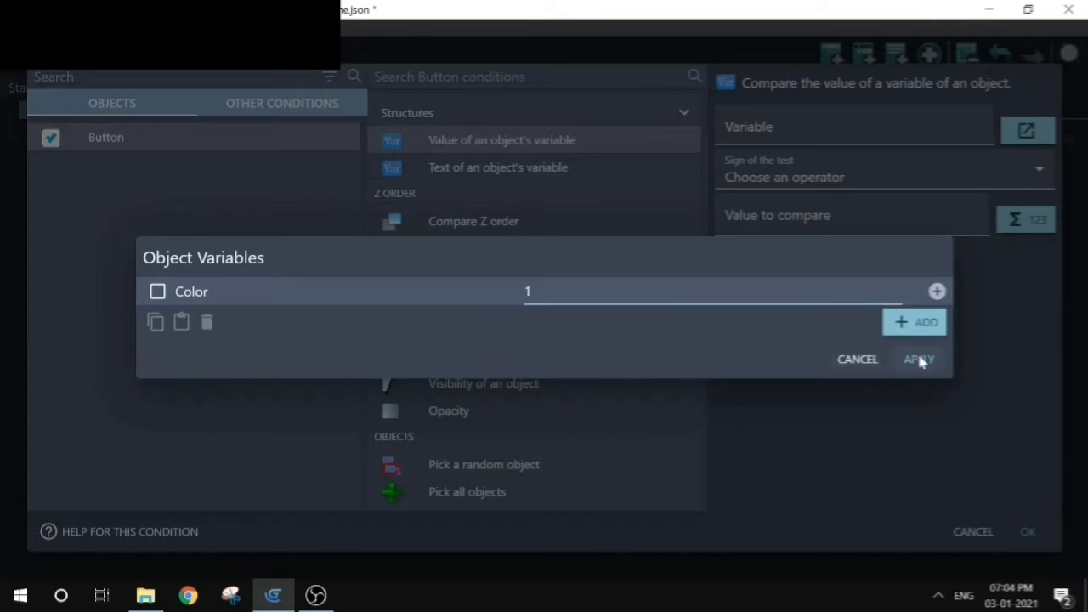
pyautogui.click(883, 177)
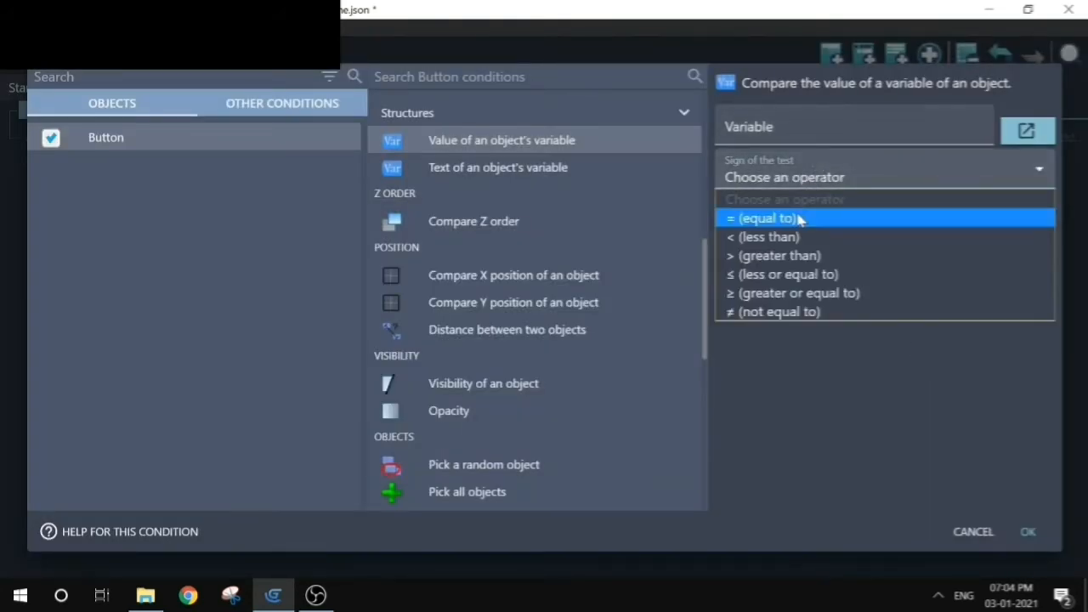
# - Set the condition to check Button's Color variable equals 1
pyautogui.click(762, 217)
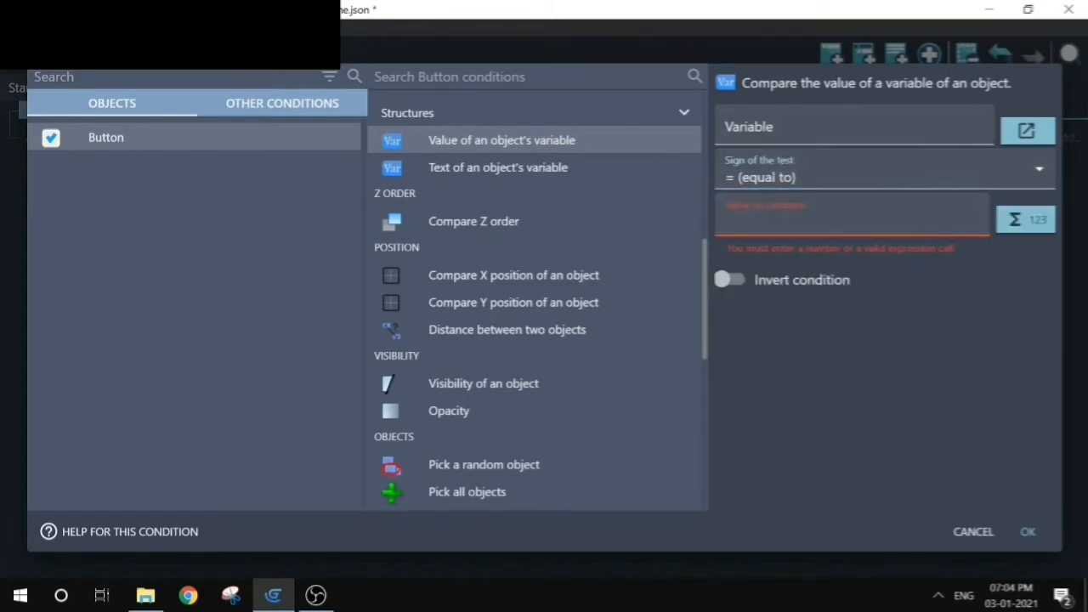
pyautogui.click(1029, 532)
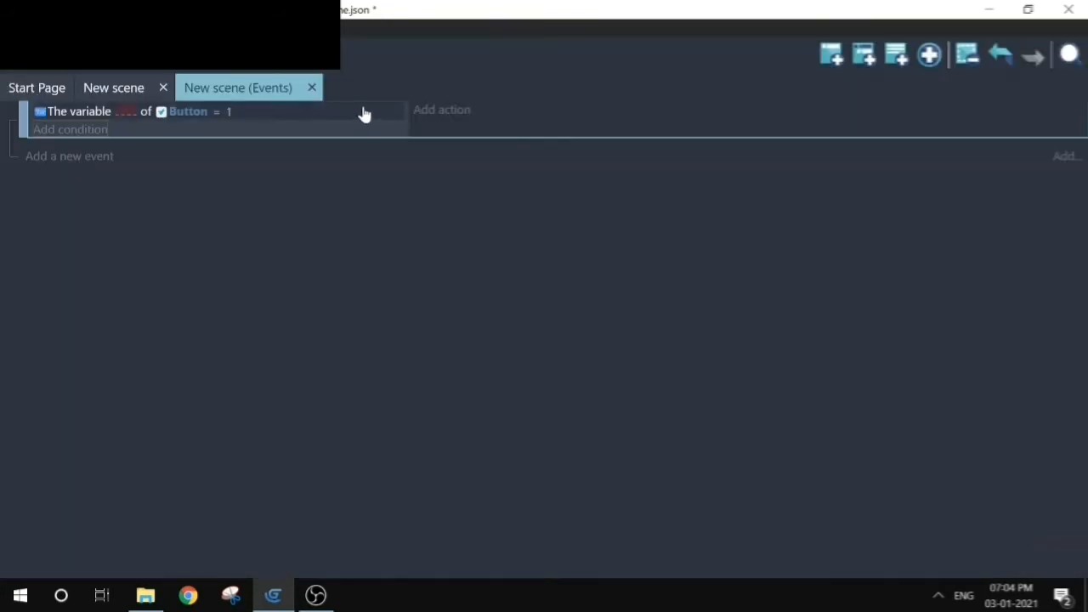
pyautogui.click(127, 112)
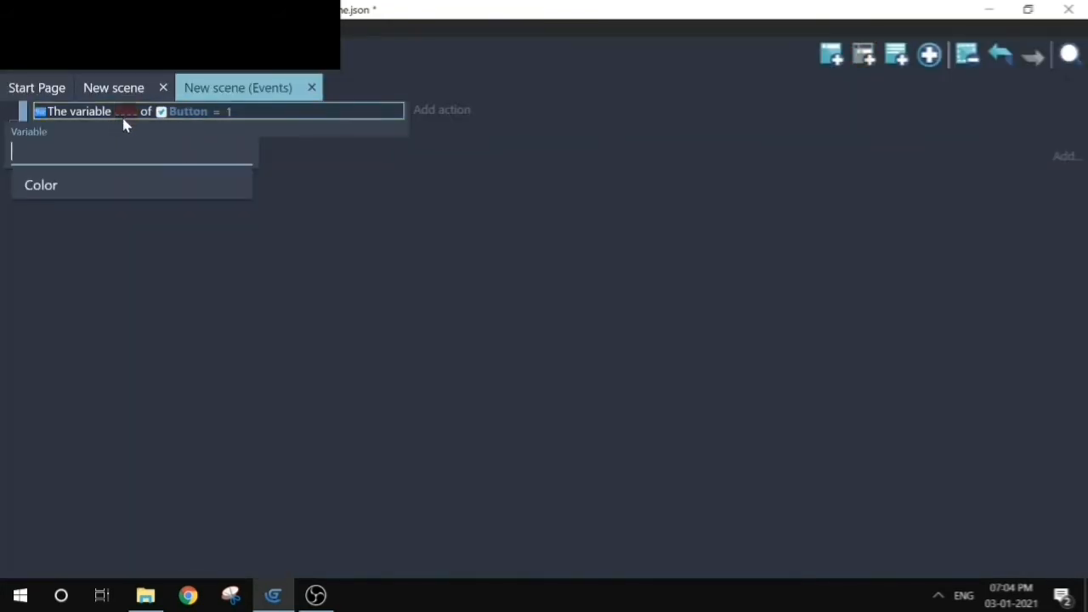
pyautogui.click(41, 183)
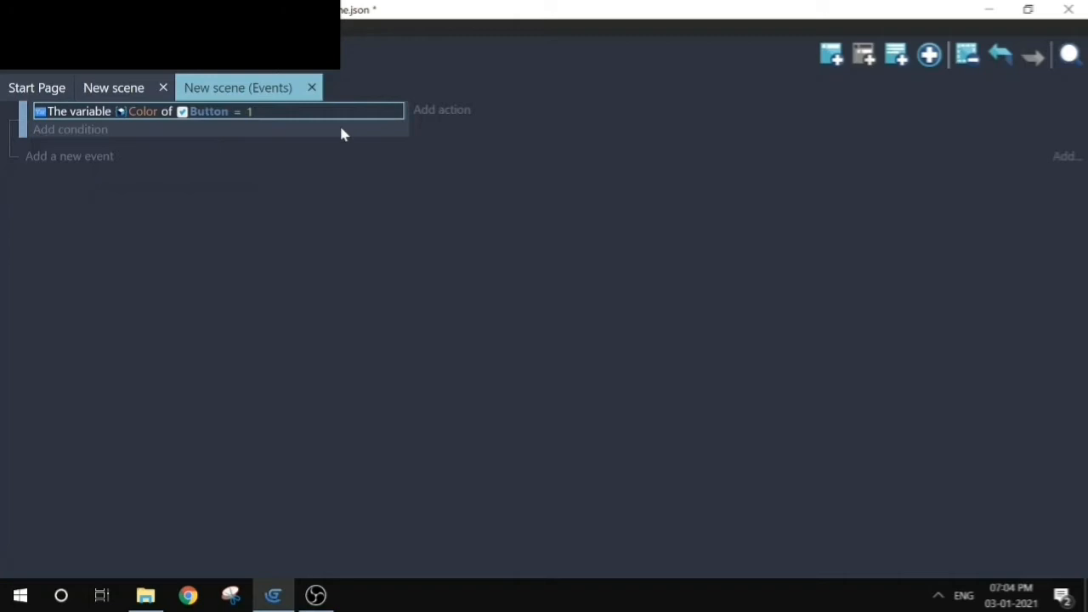
# - Add an action setting Button's global color to dark gray 54;54;54
pyautogui.click(442, 108)
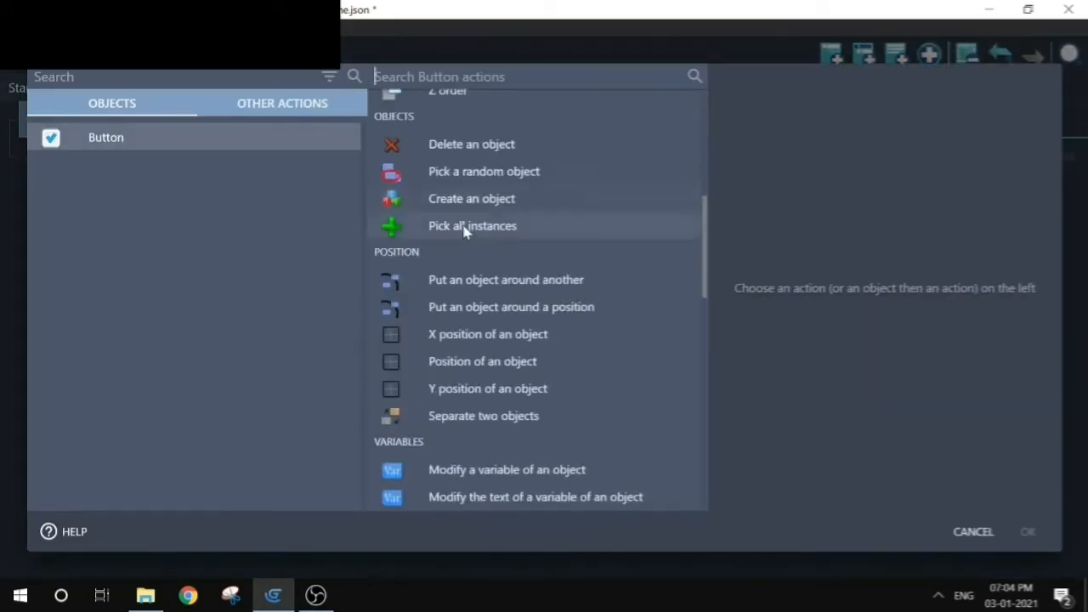
pyautogui.scroll(-3)
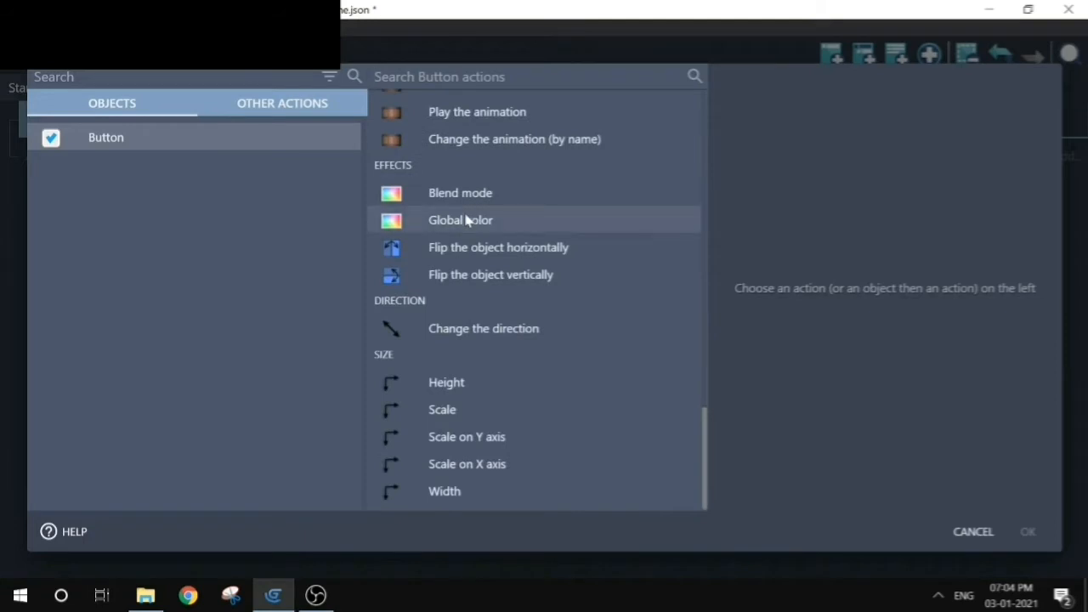
pyautogui.click(459, 219)
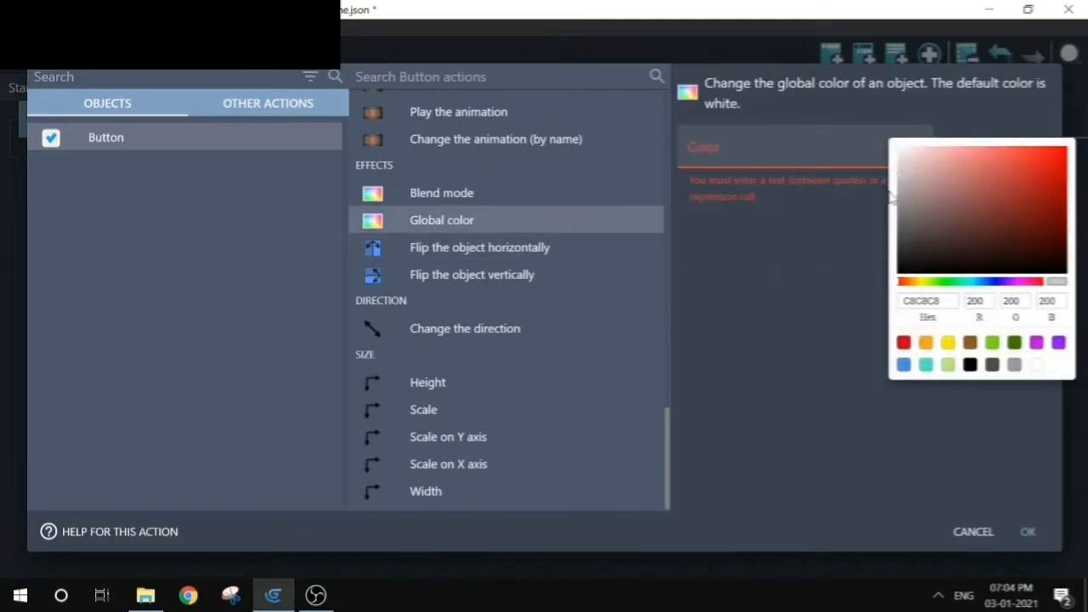
pyautogui.click(1057, 158)
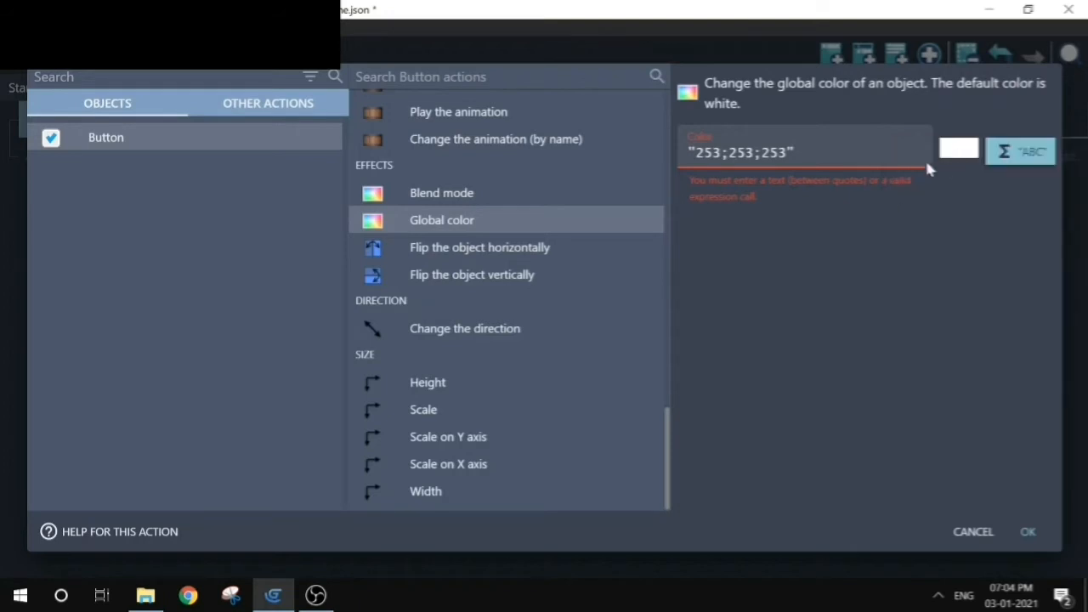
pyautogui.click(958, 150)
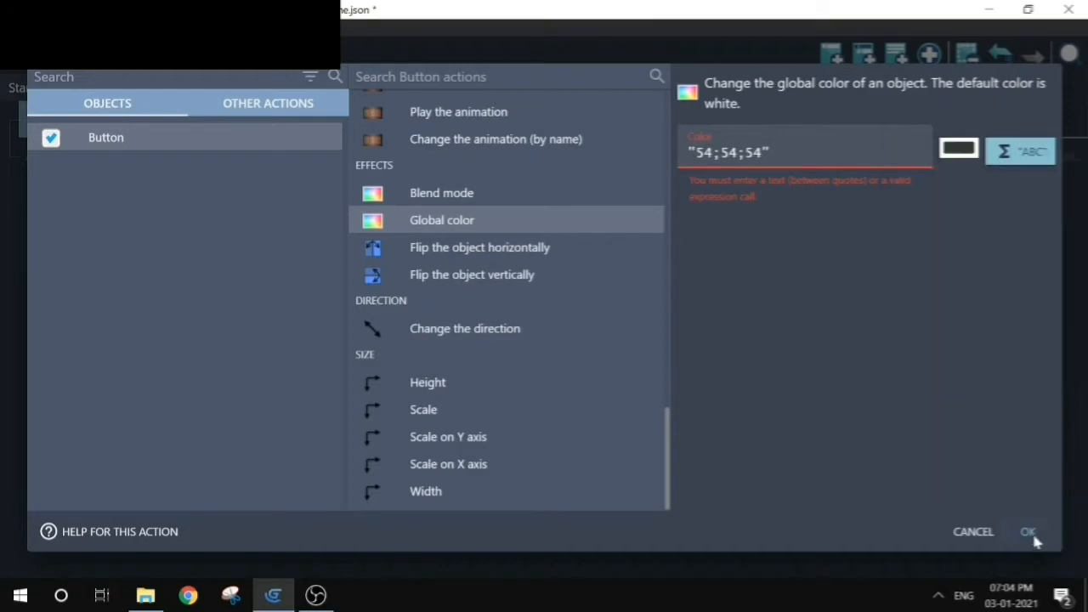
pyautogui.click(1028, 531)
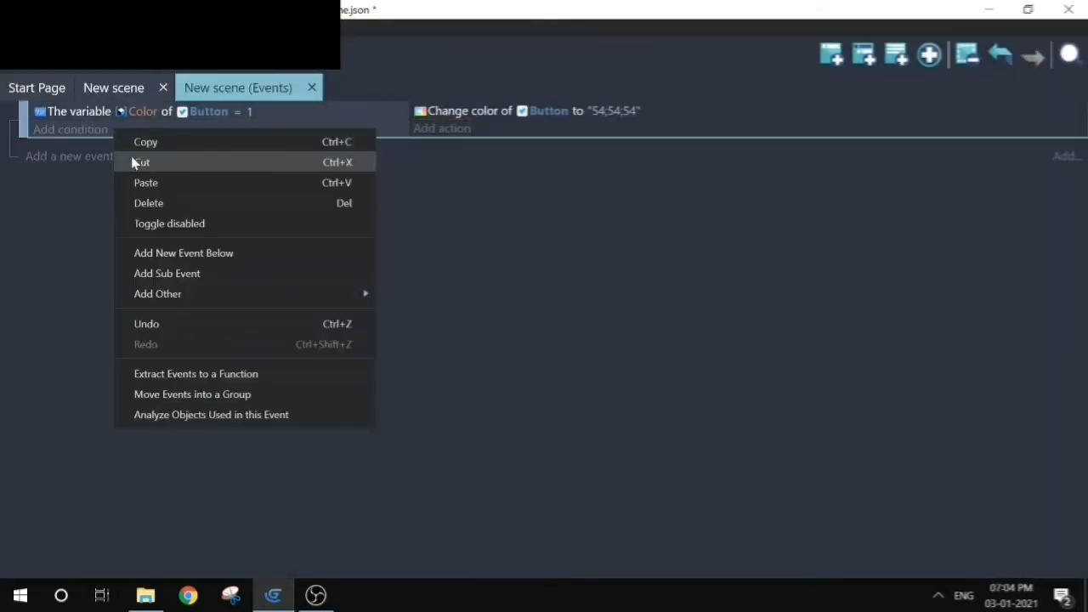
# - Duplicate the event, comparing Color to -1 and changing the color to green 5;255;5
pyautogui.click(146, 182)
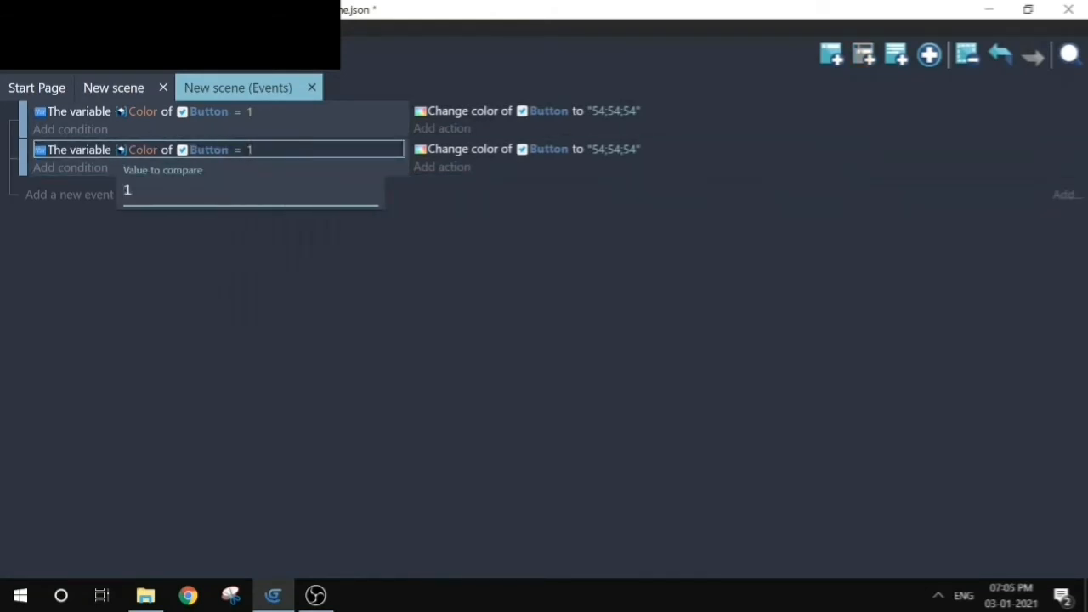
pyautogui.write('-1')
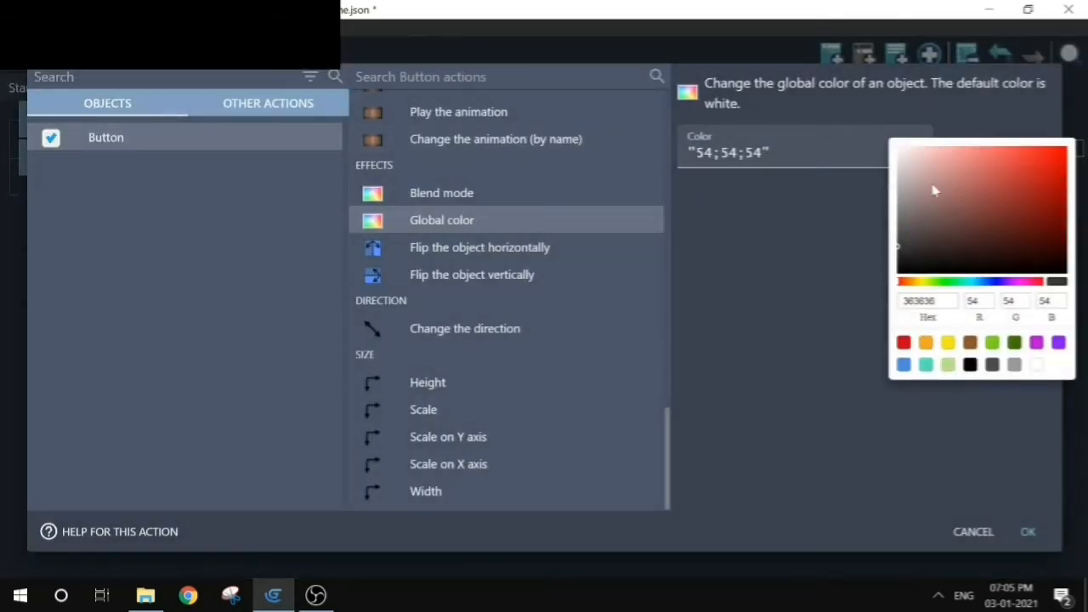
pyautogui.click(975, 248)
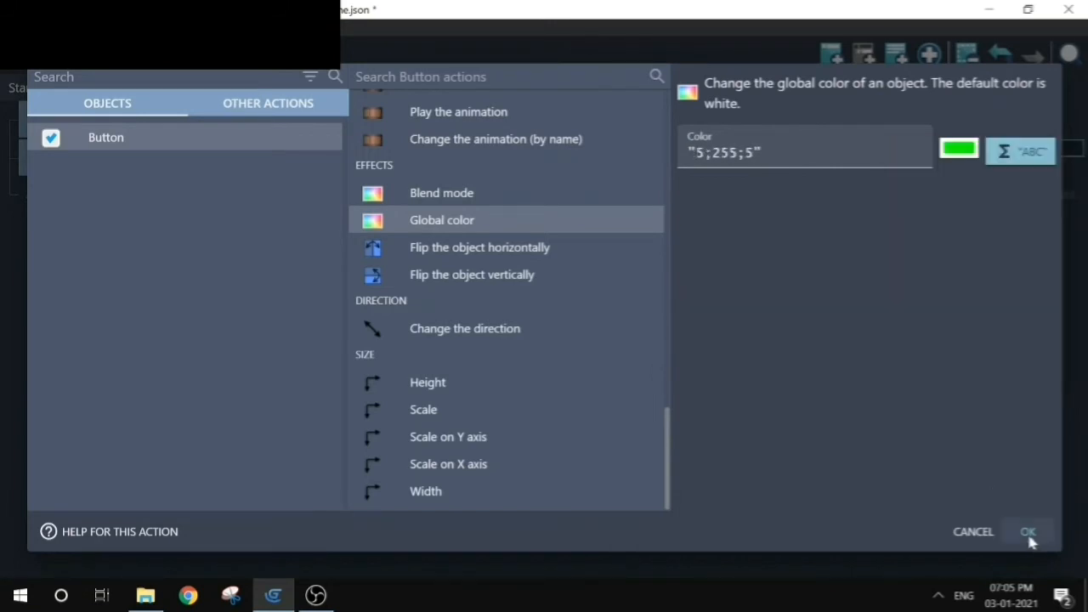
pyautogui.click(1026, 530)
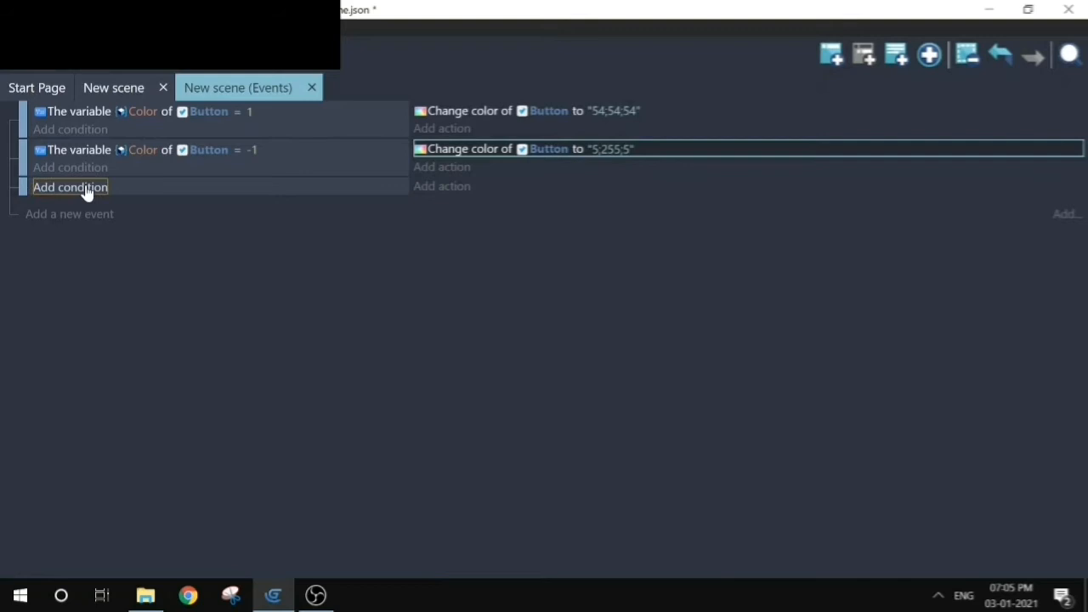
# - Give a third event the condition that the cursor/touch is on Button
pyautogui.click(72, 187)
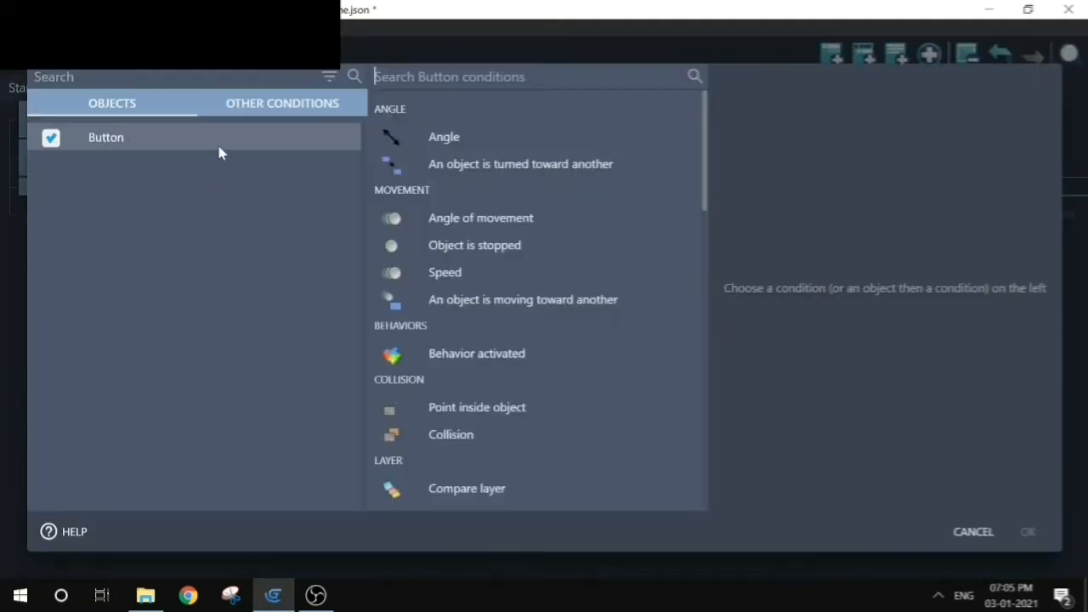
pyautogui.scroll(-3)
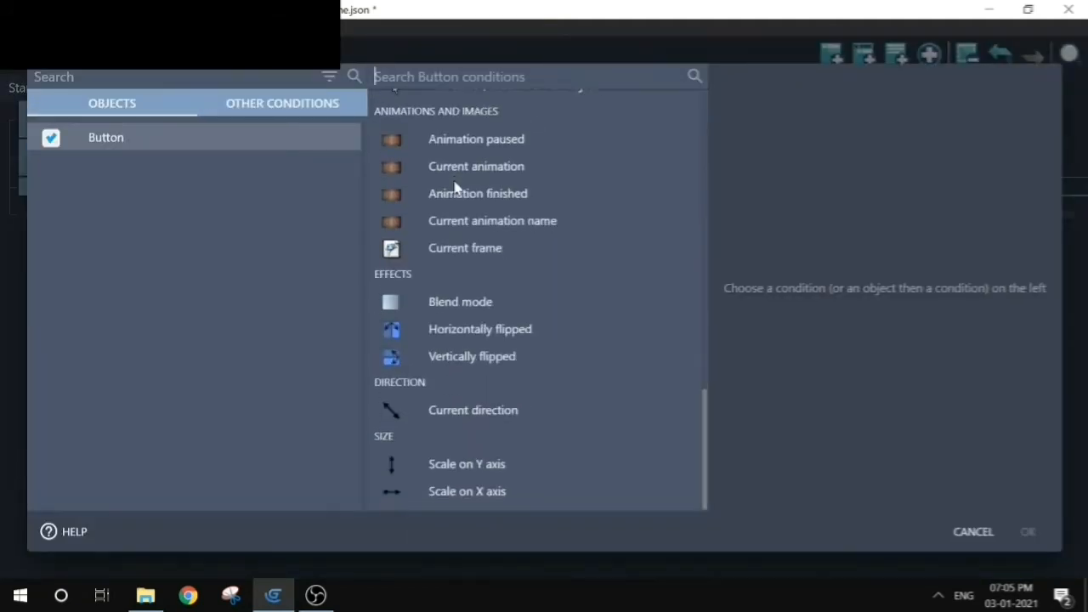
pyautogui.click(511, 339)
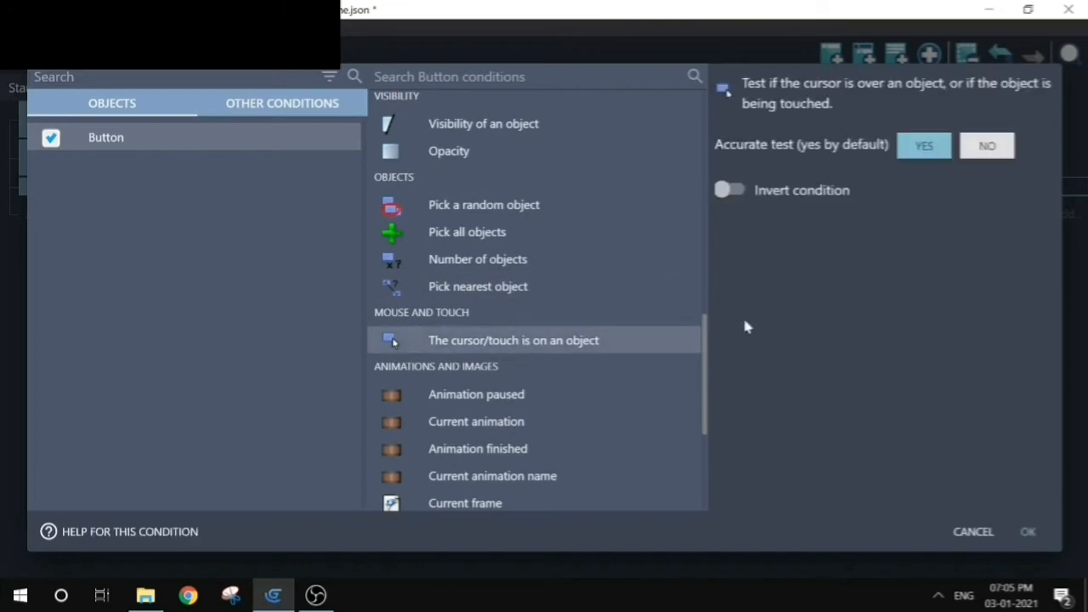
pyautogui.click(1027, 530)
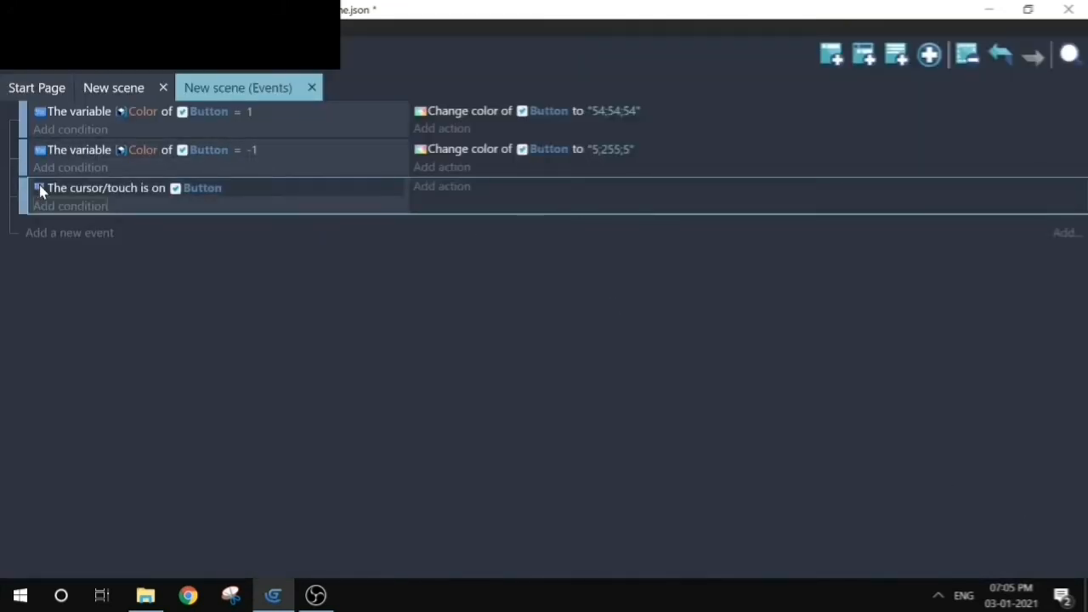
pyautogui.moveTo(336, 221)
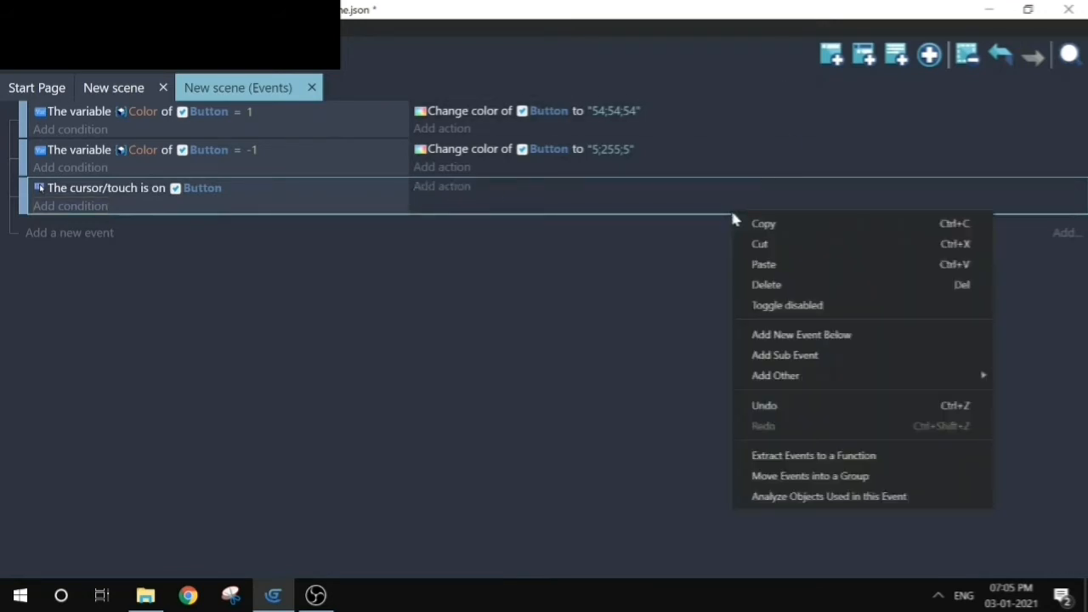
# - Add a sub-event conditioned on the Left mouse button pressed or touch held
pyautogui.click(783, 355)
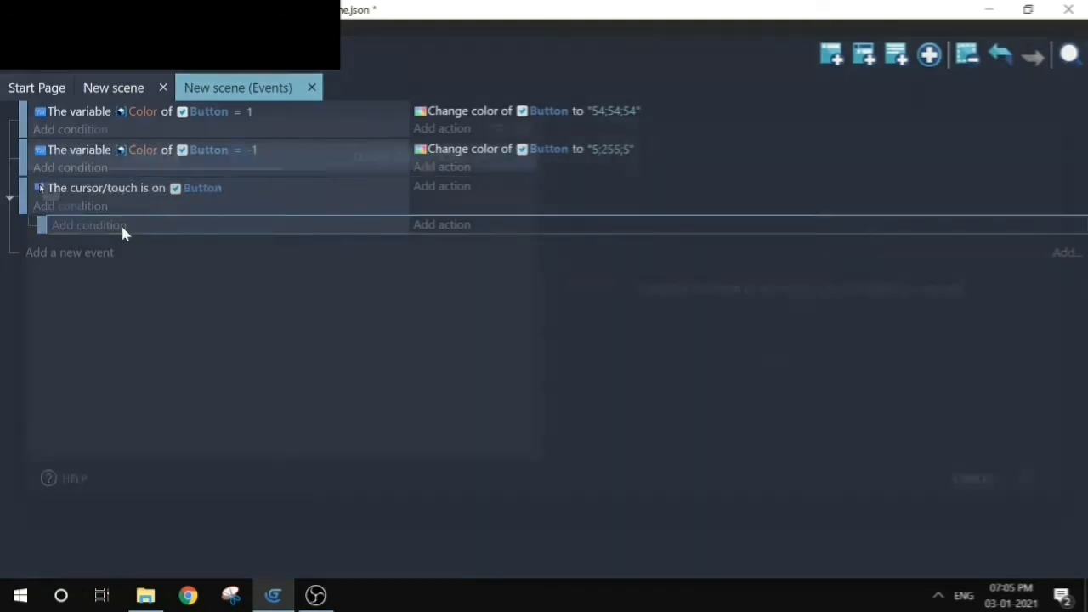
pyautogui.click(88, 224)
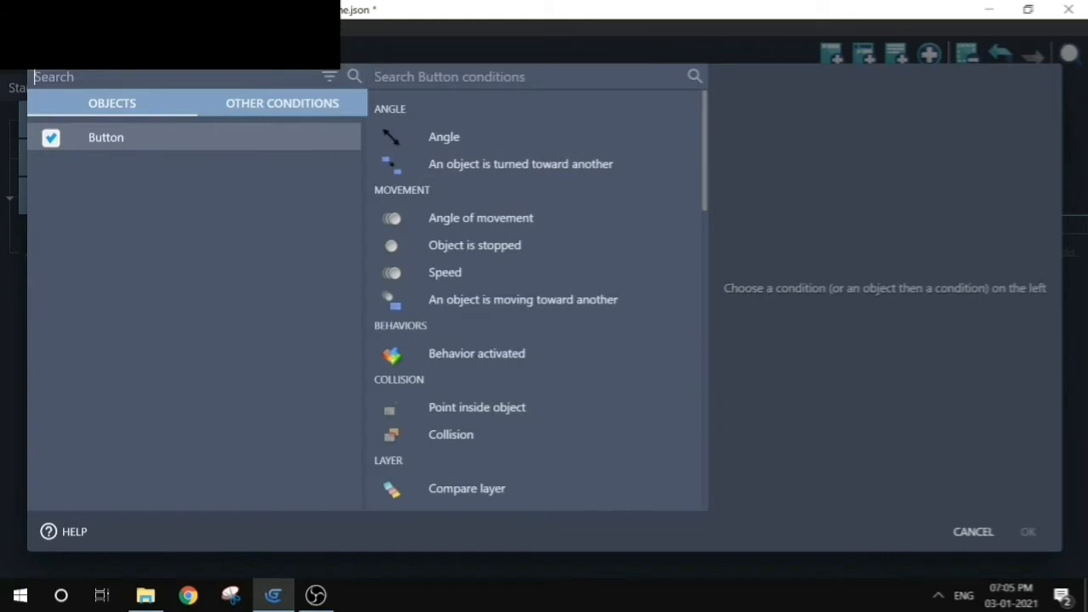
pyautogui.moveTo(837, 571)
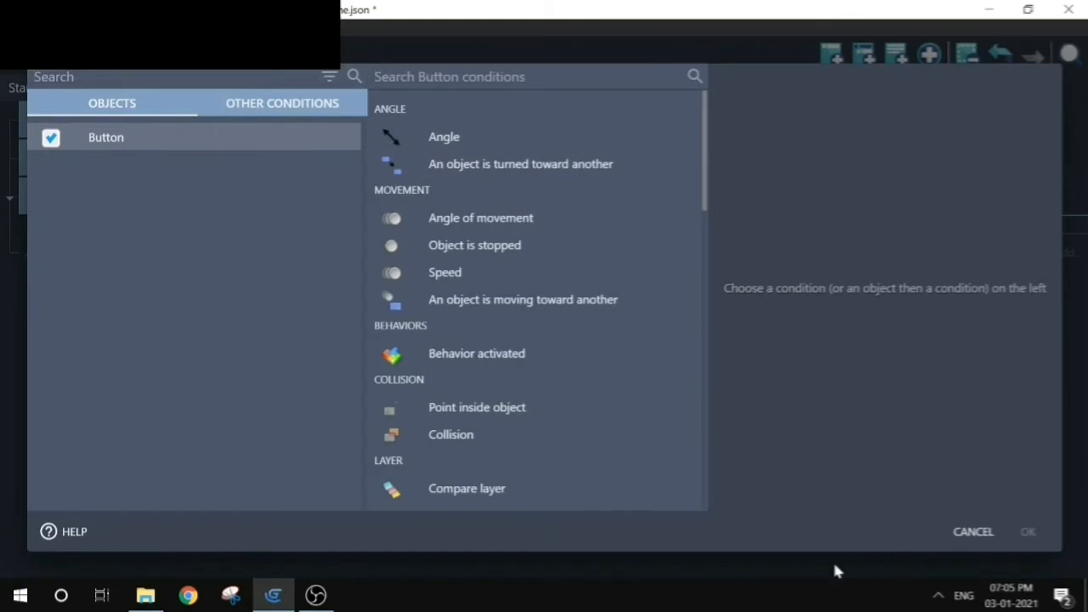
pyautogui.click(972, 531)
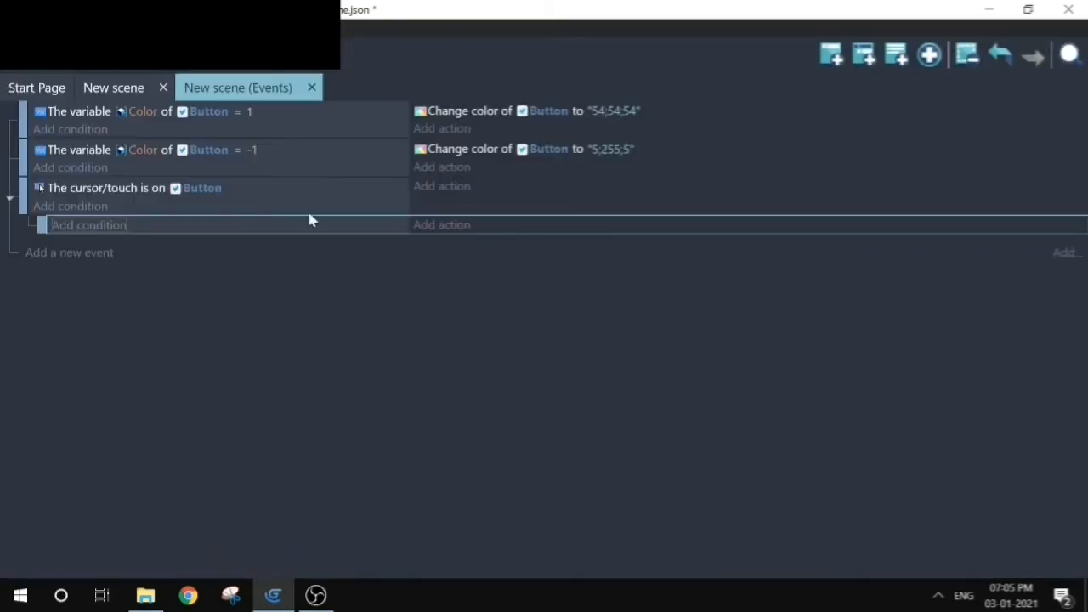
pyautogui.click(89, 225)
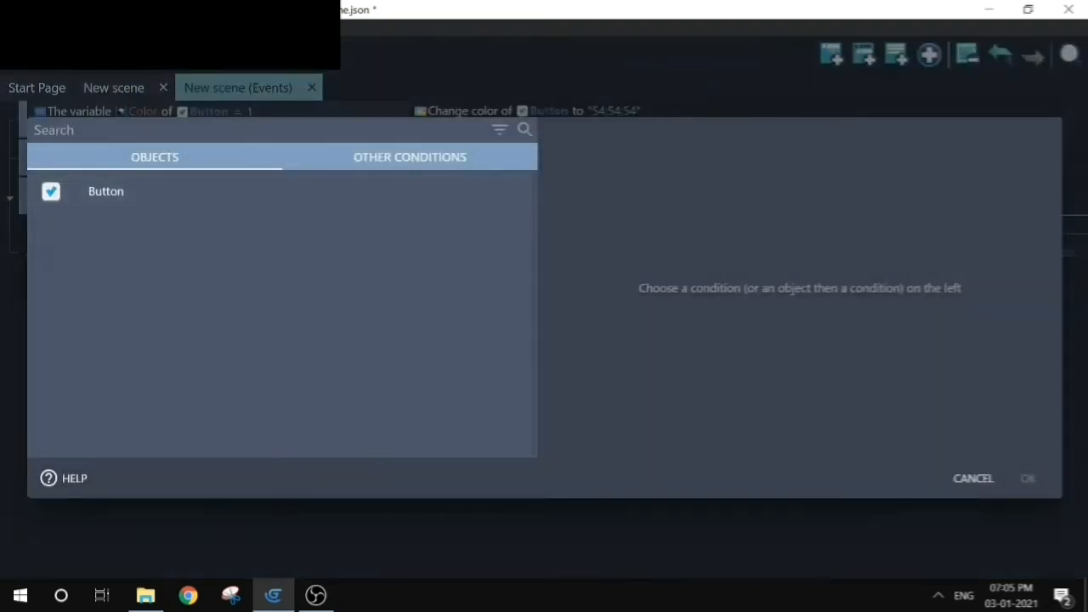
pyautogui.write('mou')
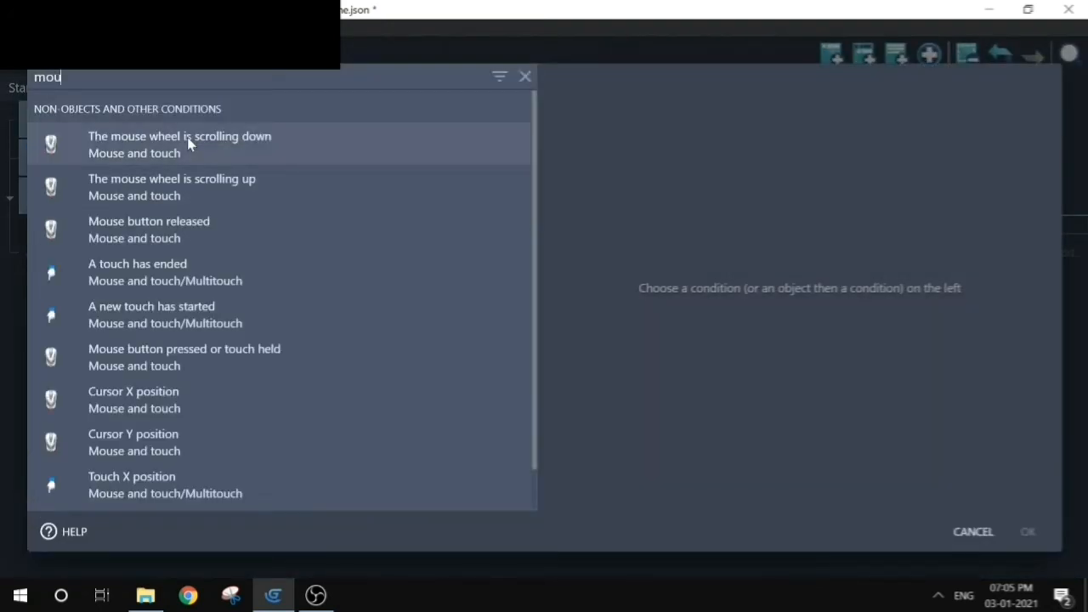
pyautogui.click(184, 357)
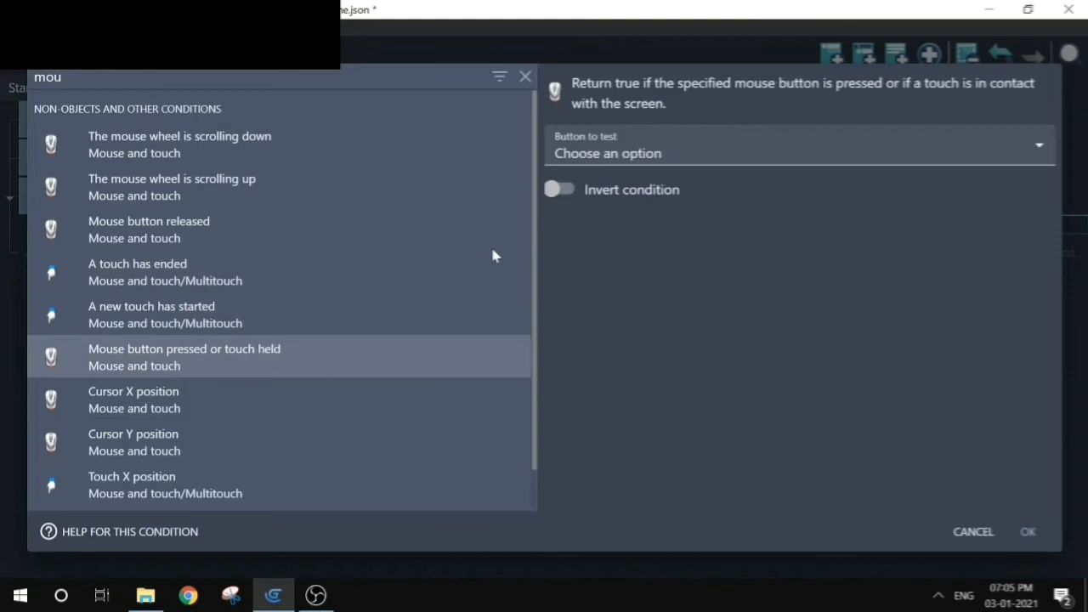
pyautogui.click(797, 153)
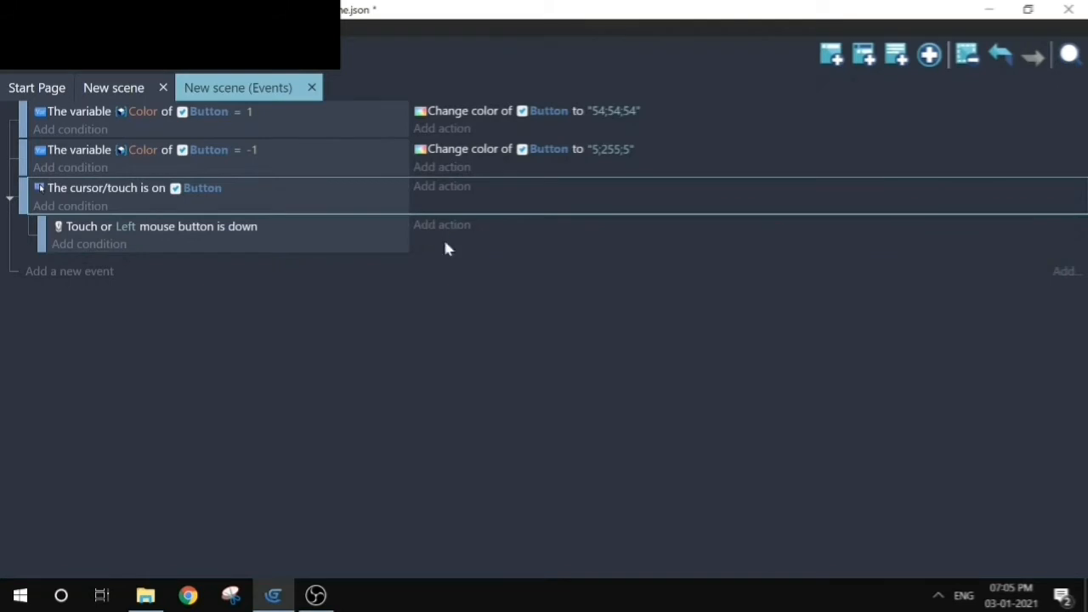
pyautogui.moveTo(231, 189)
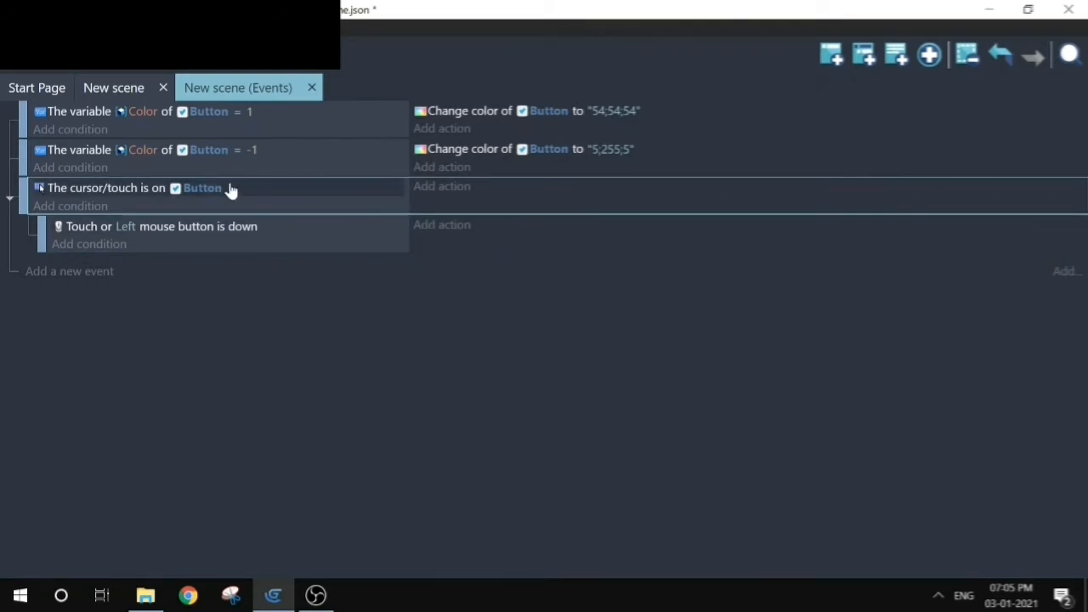
pyautogui.moveTo(456, 235)
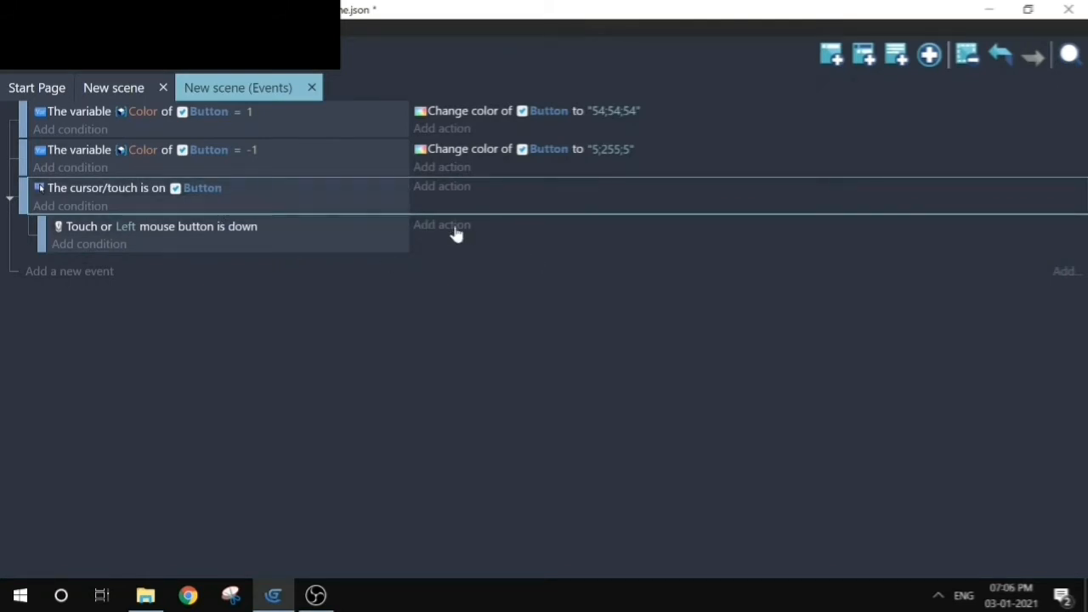
# - Add an action multiplying Button's Color variable by -1
pyautogui.click(442, 224)
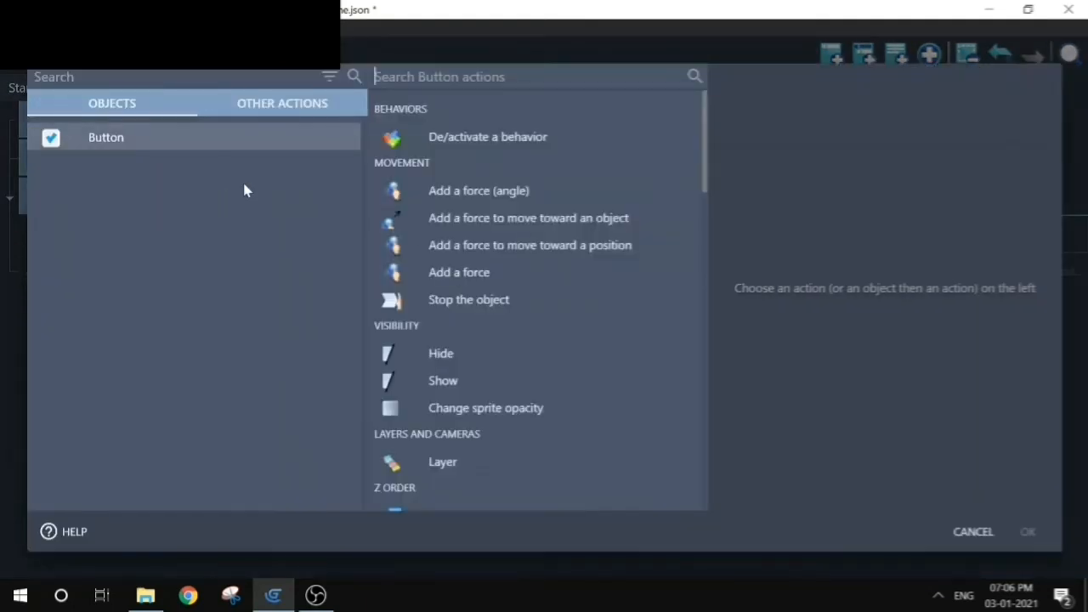
pyautogui.click(506, 384)
pyautogui.write('Color')
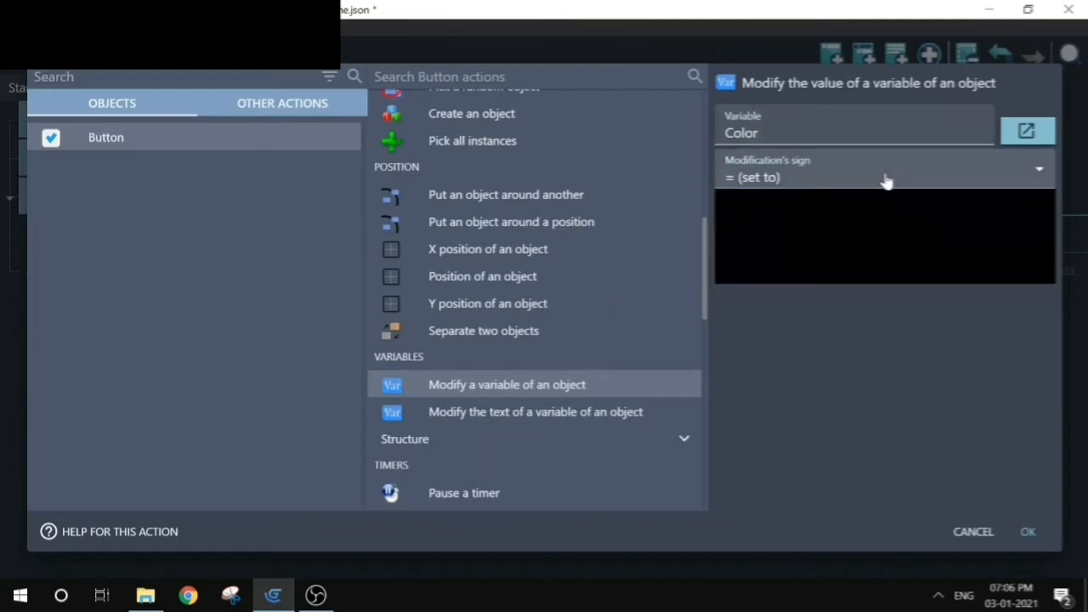
pyautogui.click(883, 173)
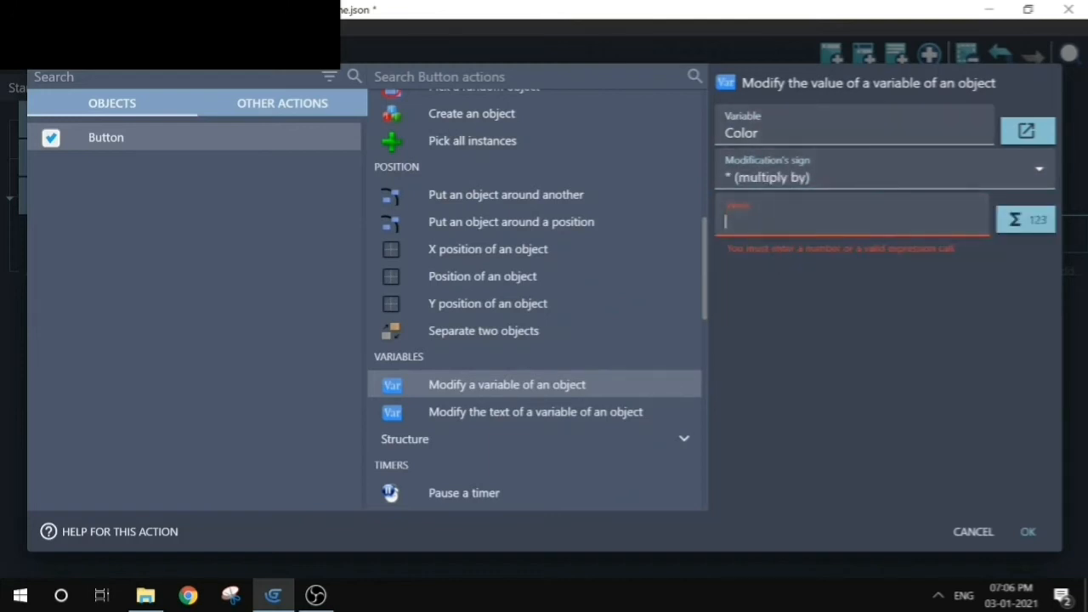
pyautogui.write('-')
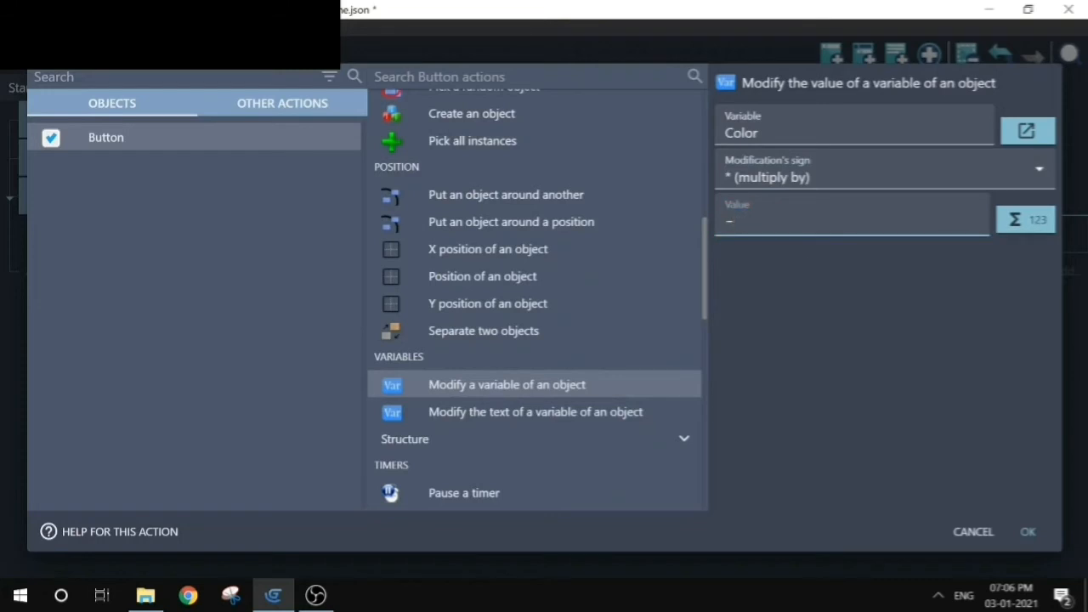
pyautogui.write('1')
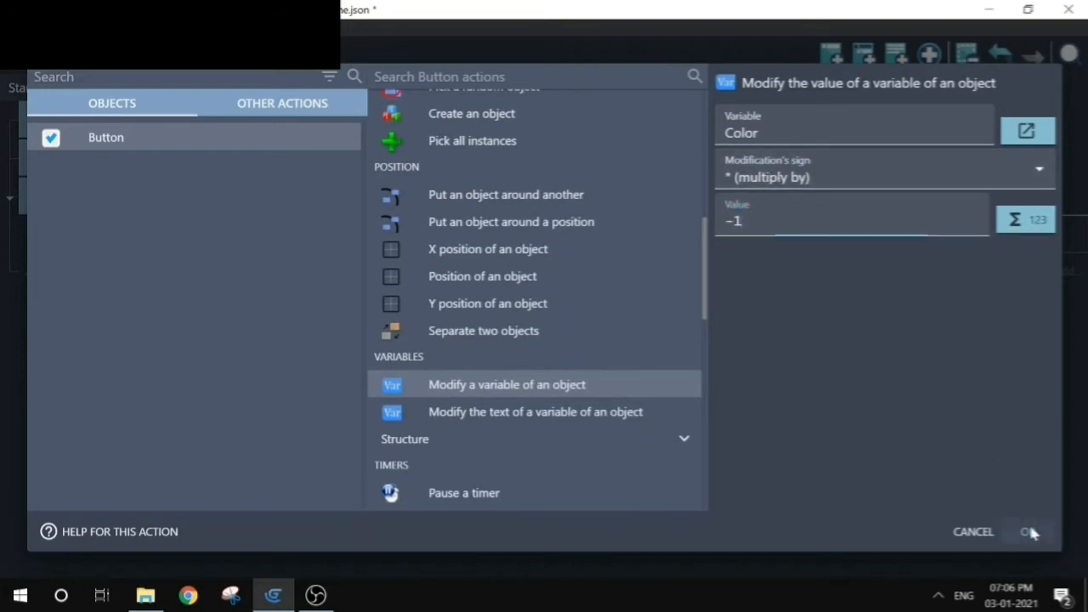
pyautogui.click(1036, 530)
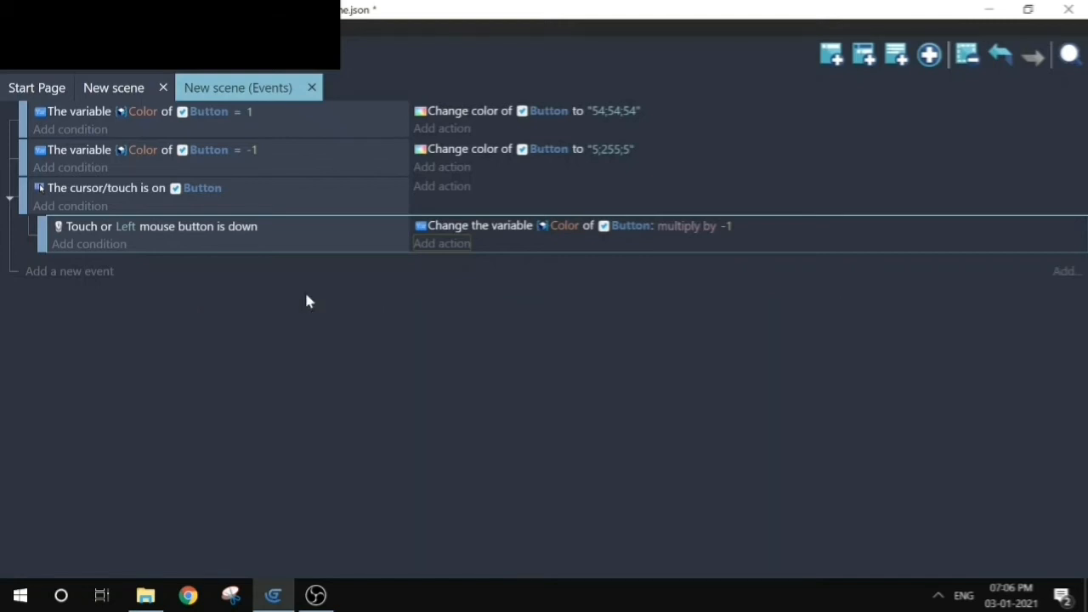
pyautogui.moveTo(127, 88)
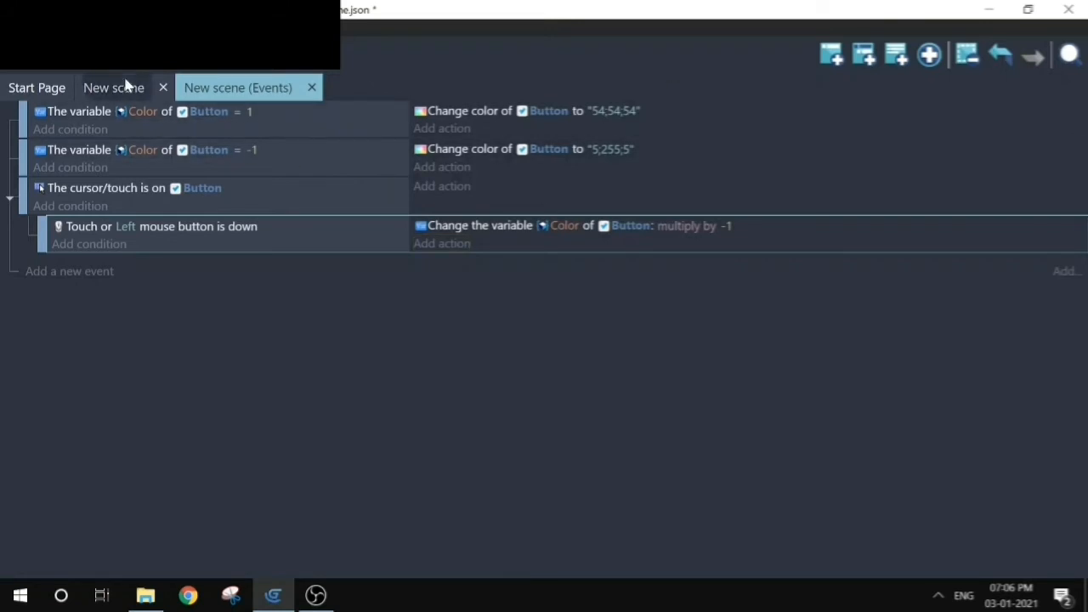
# - Preview the scene showing the gray button, then close the preview window
pyautogui.click(113, 89)
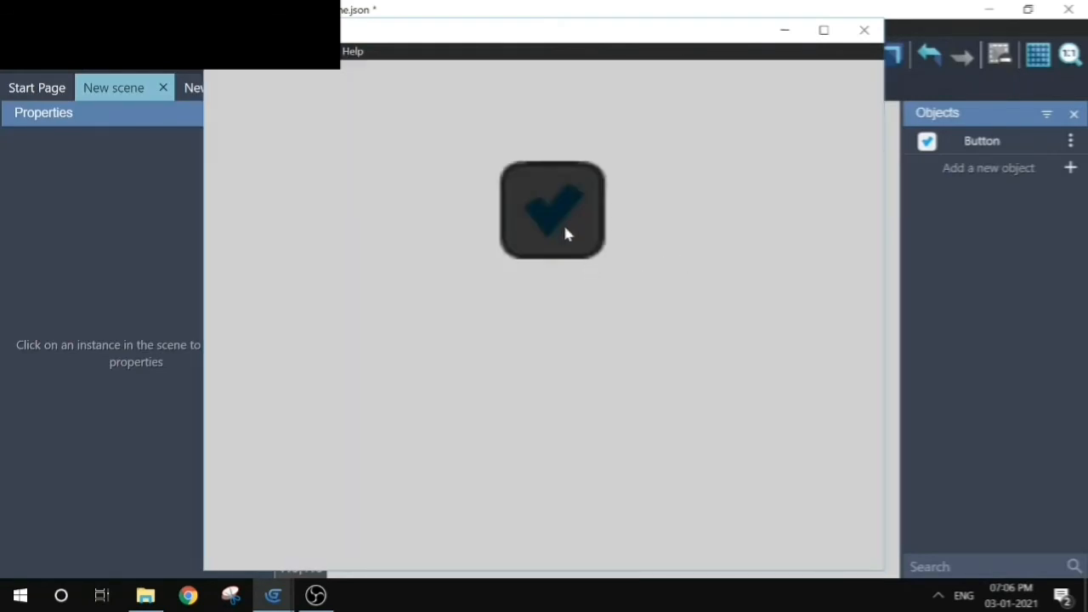
pyautogui.moveTo(527, 146)
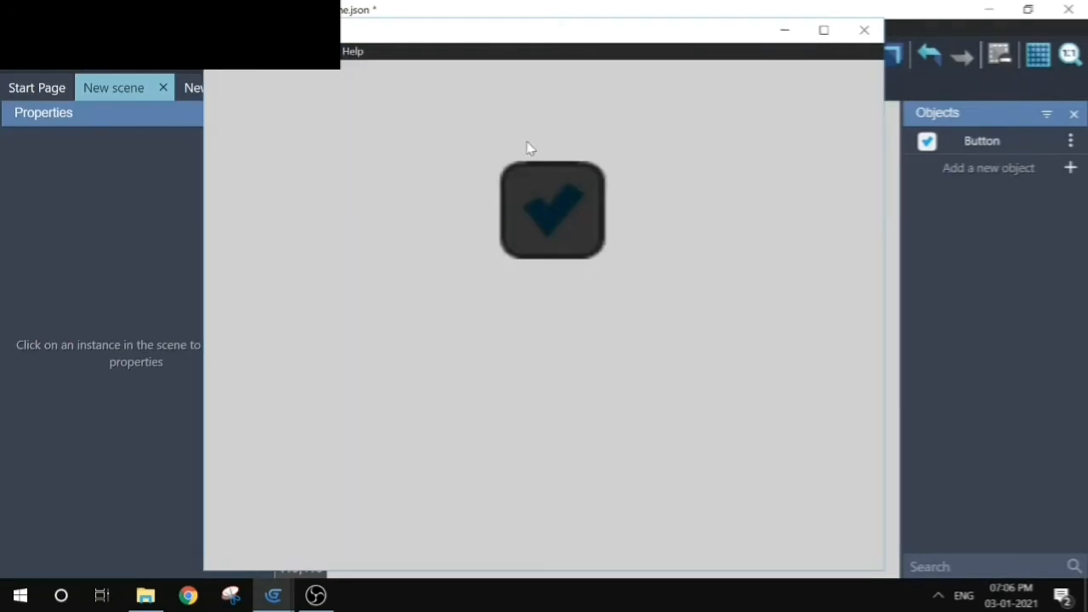
pyautogui.moveTo(863, 31)
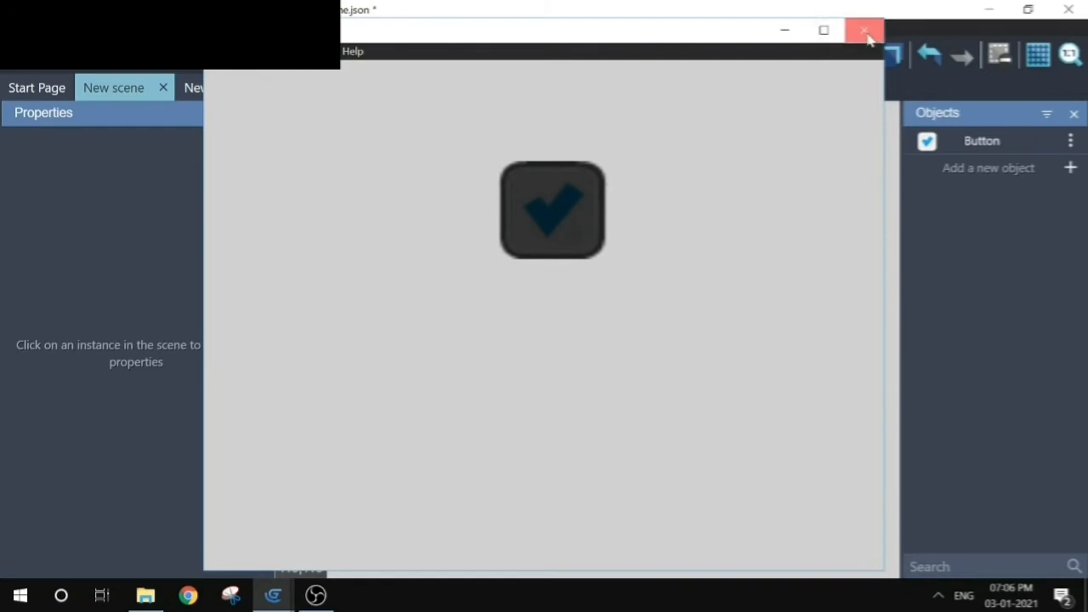
pyautogui.click(987, 166)
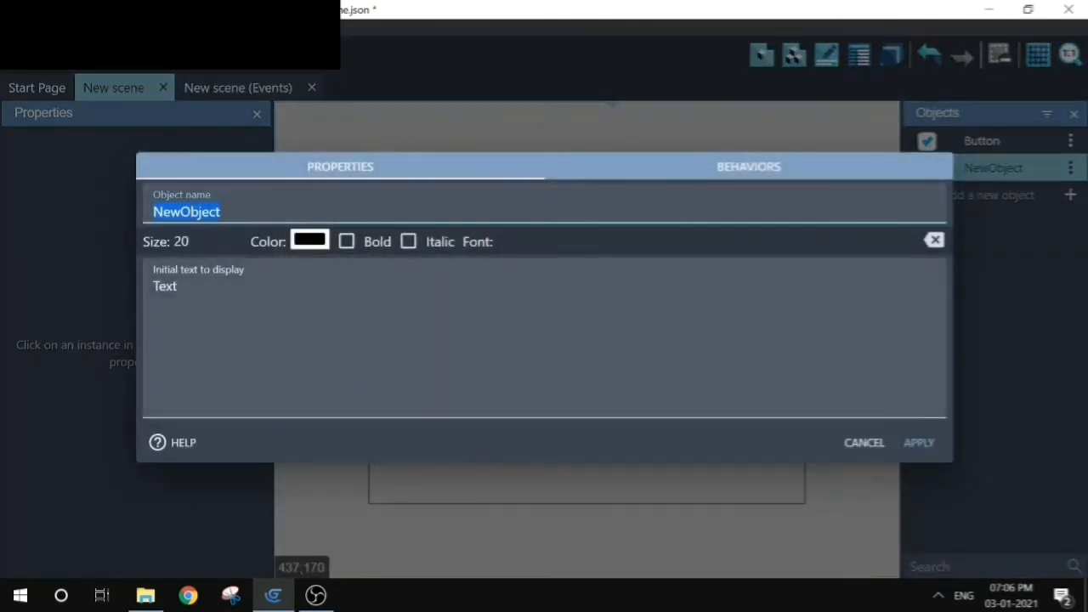
# - Create a Text object named 'debug' and set its initial text to 'Value'
pyautogui.write('debug')
pyautogui.click(544, 338)
pyautogui.write('1')
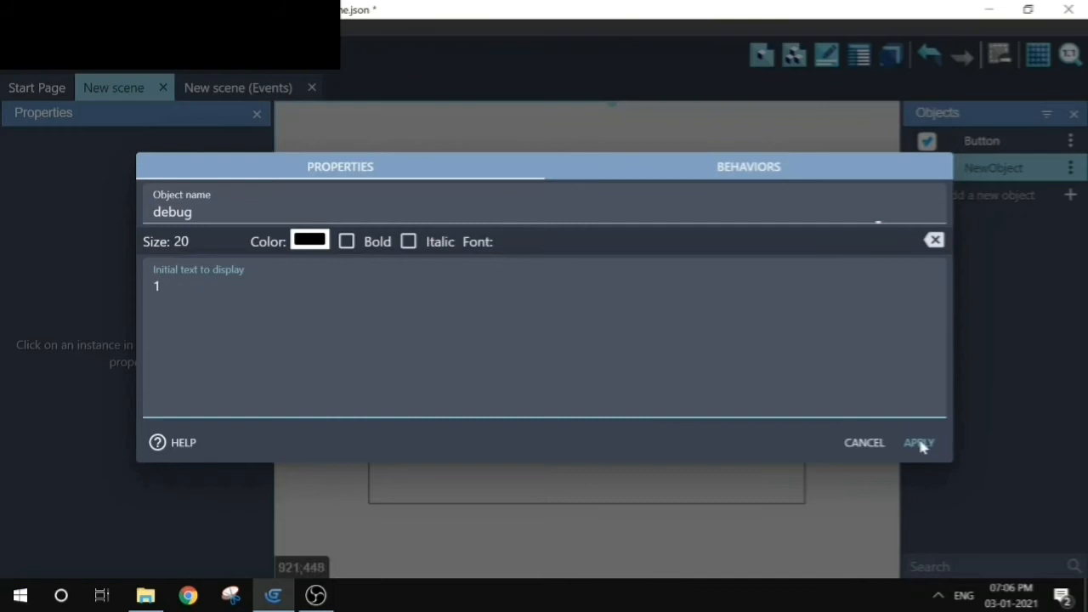
pyautogui.click(918, 441)
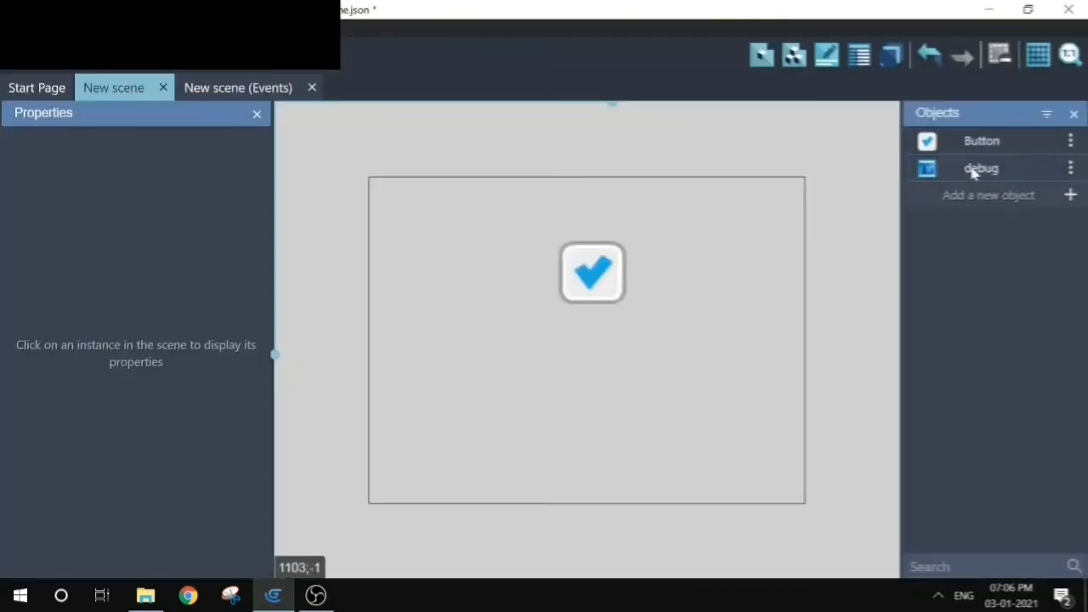
pyautogui.doubleClick(980, 168)
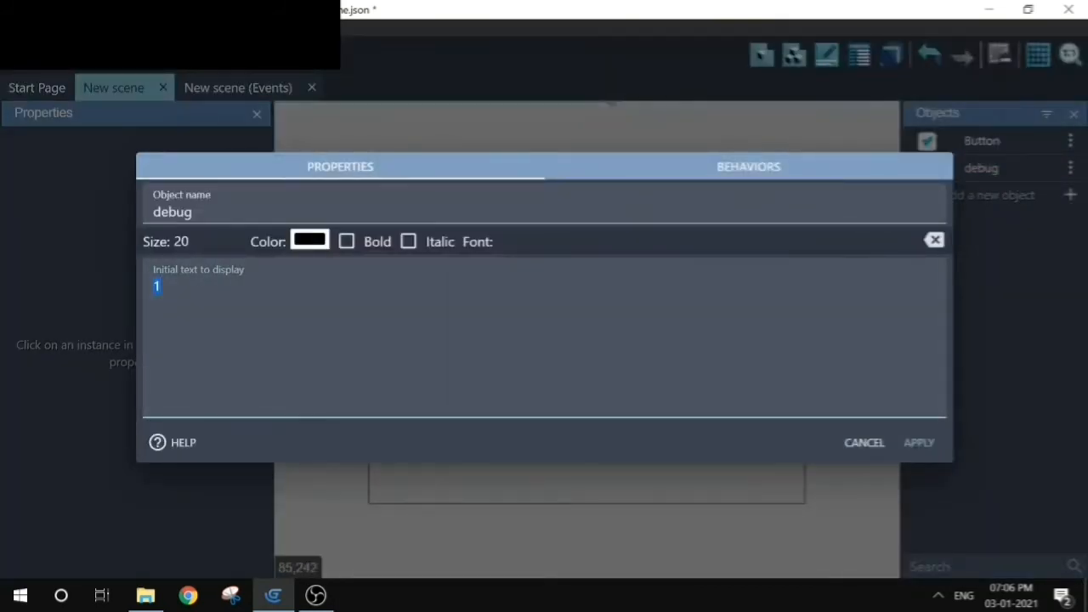
pyautogui.write('Value')
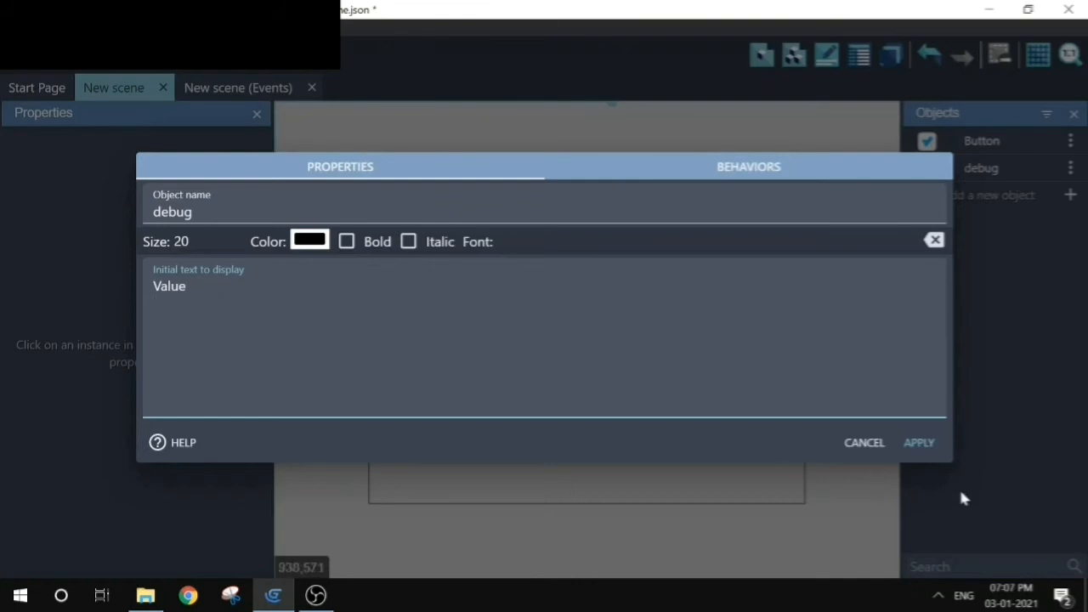
pyautogui.click(918, 442)
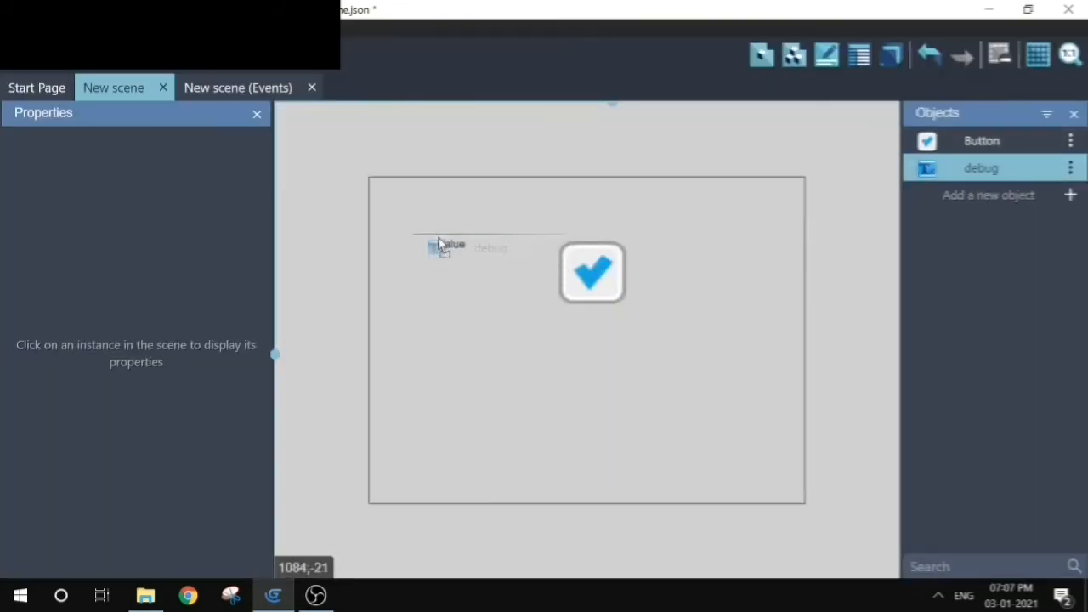
# - Place the debug text in the scene beside the button and return to the events sheet
pyautogui.click(452, 246)
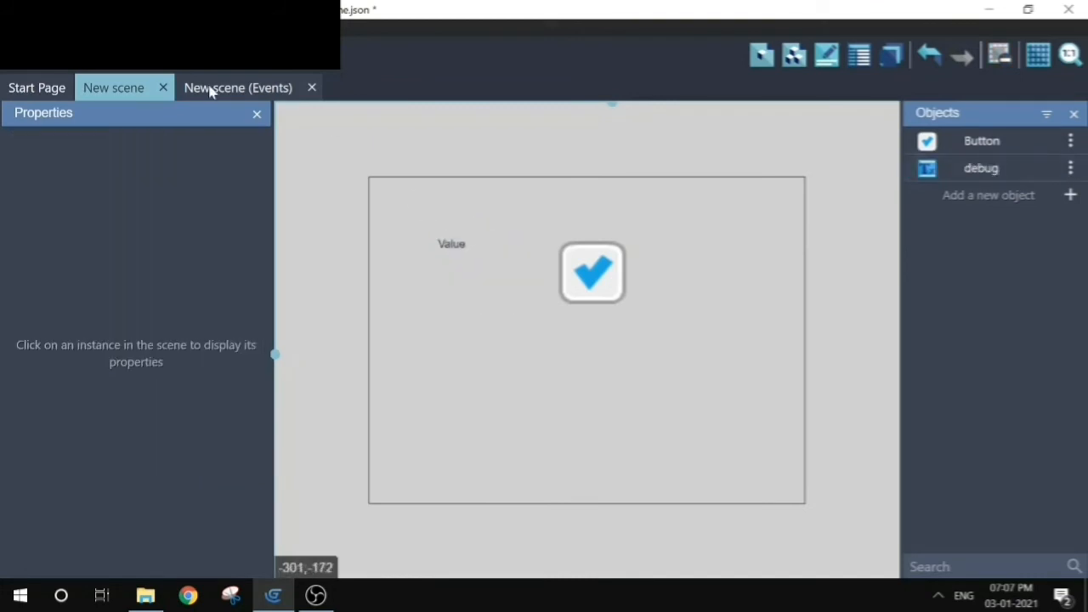
pyautogui.click(238, 89)
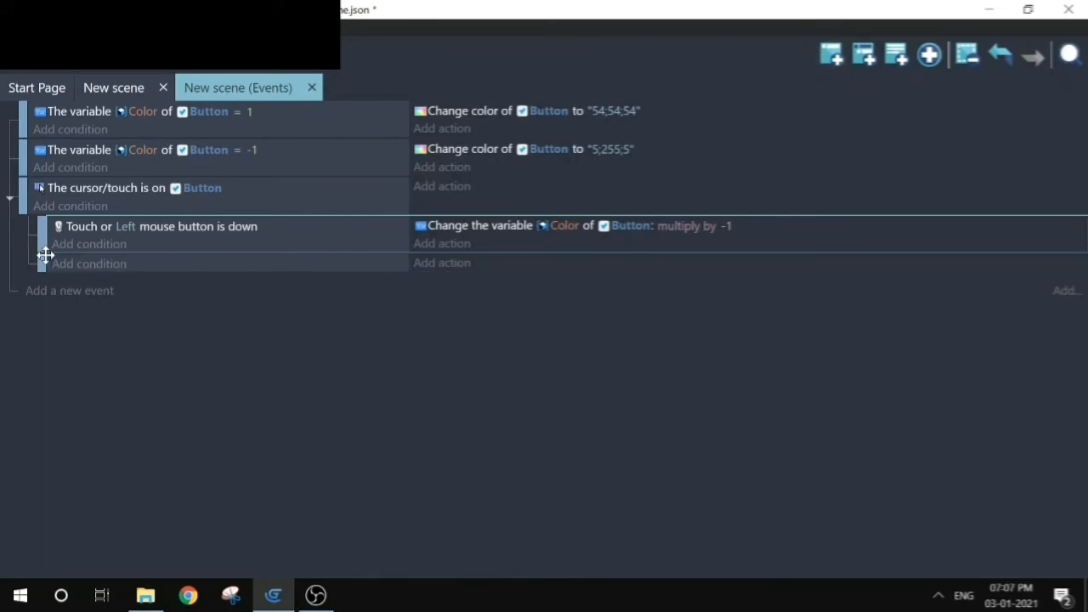
pyautogui.moveTo(7, 273)
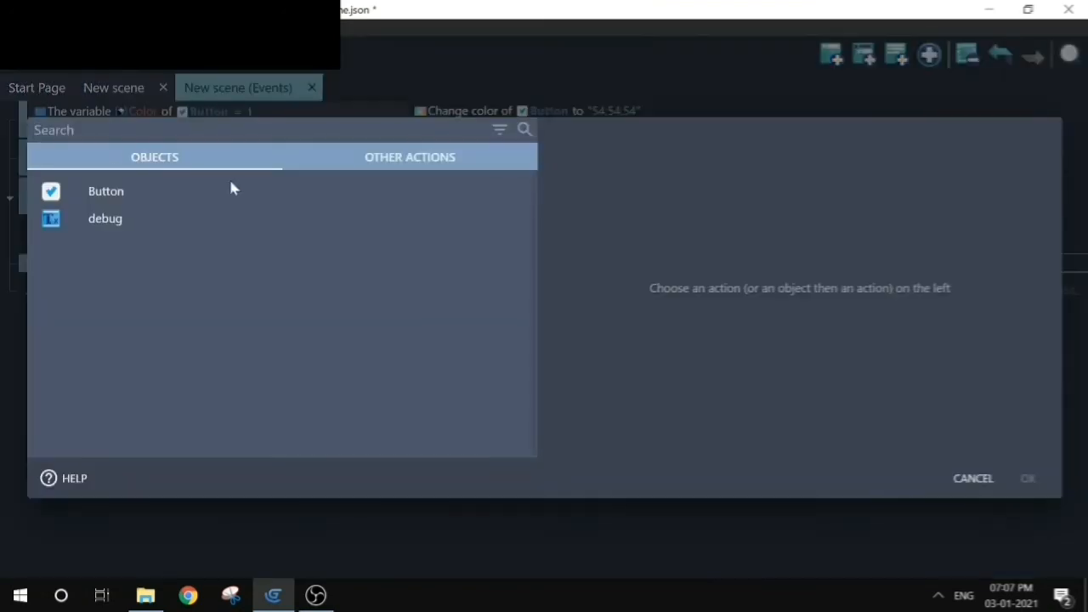
# - Add a 'Modify the text' action for the debug object and start choosing an expression for its value
pyautogui.click(106, 218)
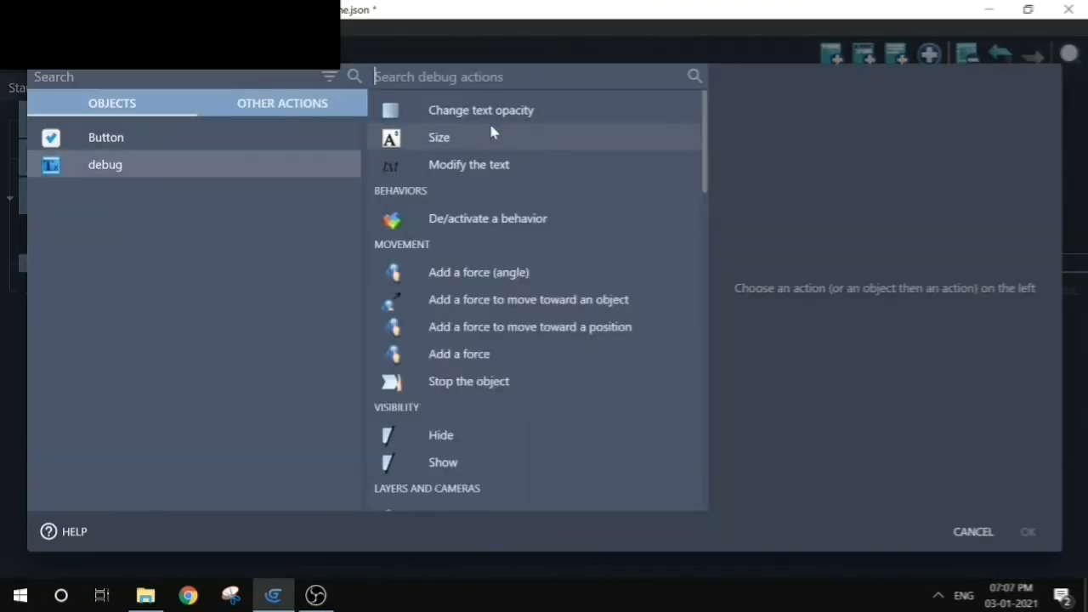
pyautogui.scroll(-3)
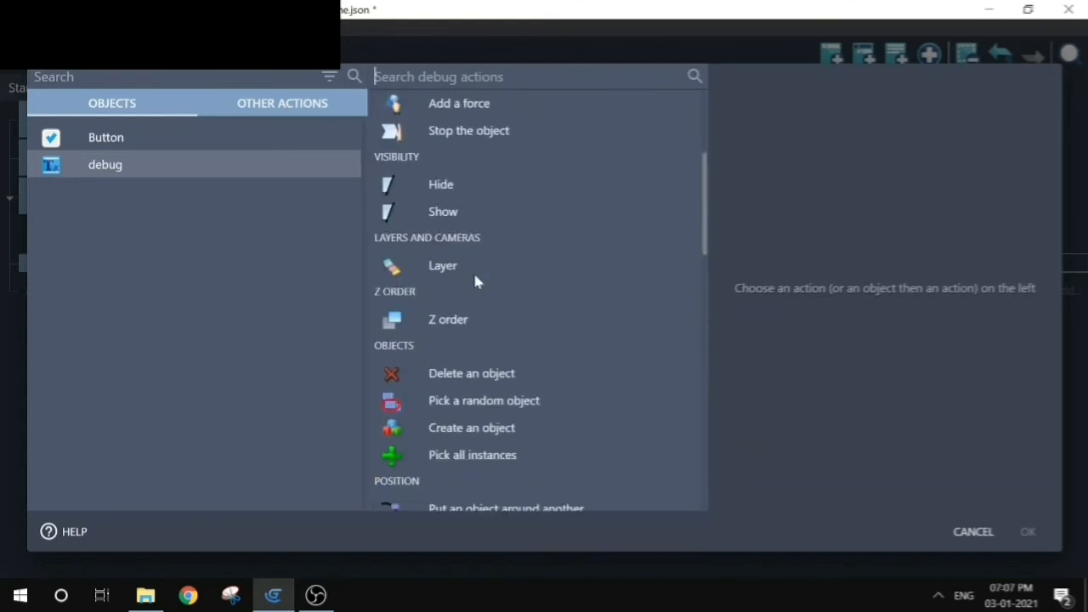
pyautogui.scroll(-3)
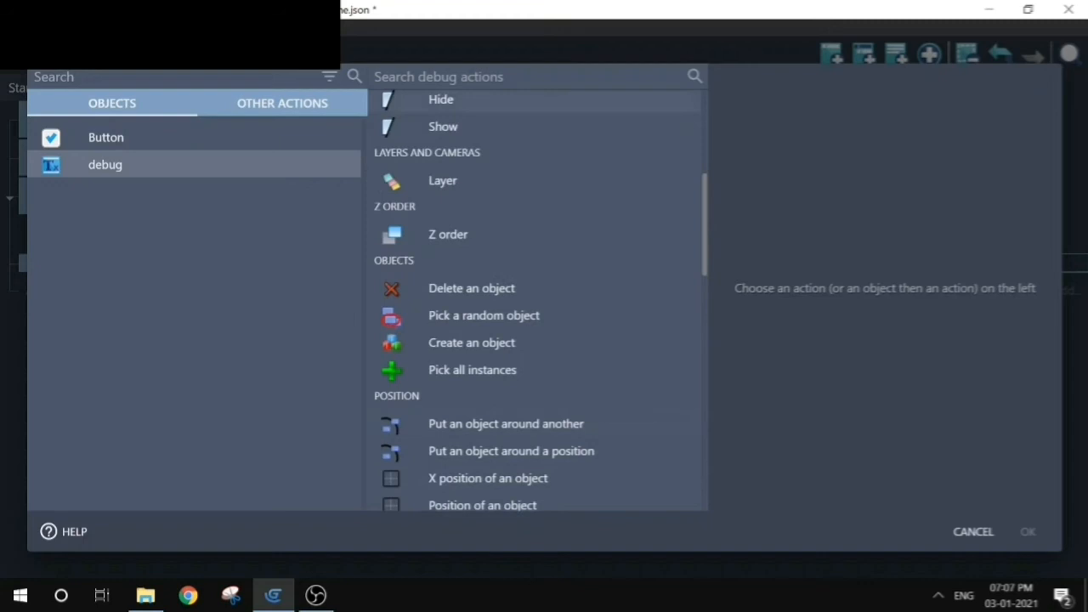
pyautogui.write('mo')
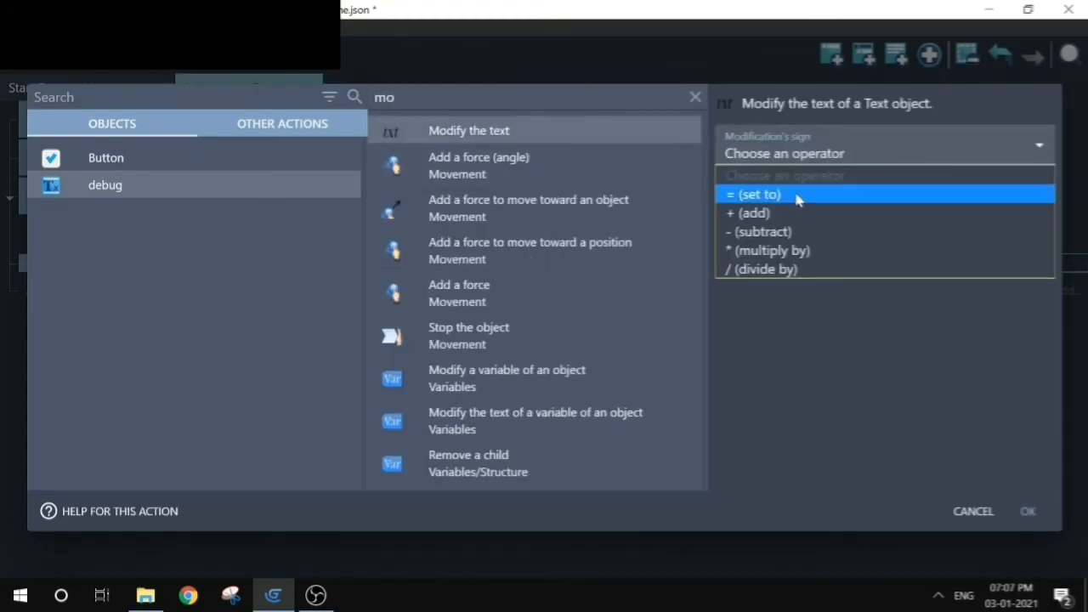
pyautogui.click(755, 194)
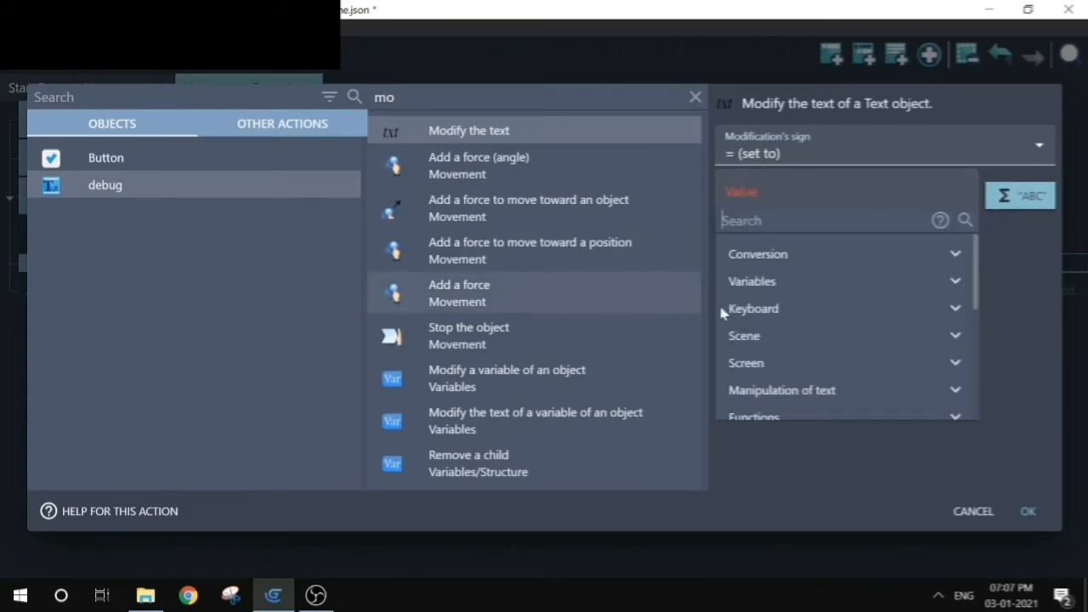
pyautogui.click(752, 280)
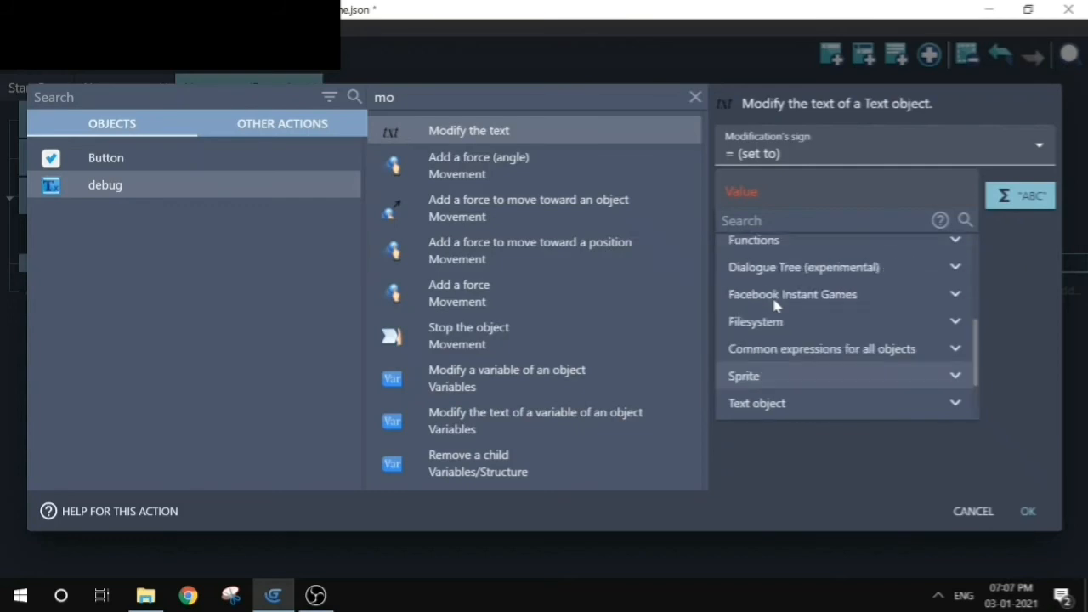
# - Set the debug text to Button.VariableString(Color) via the object's-variable expression and confirm
pyautogui.write('var')
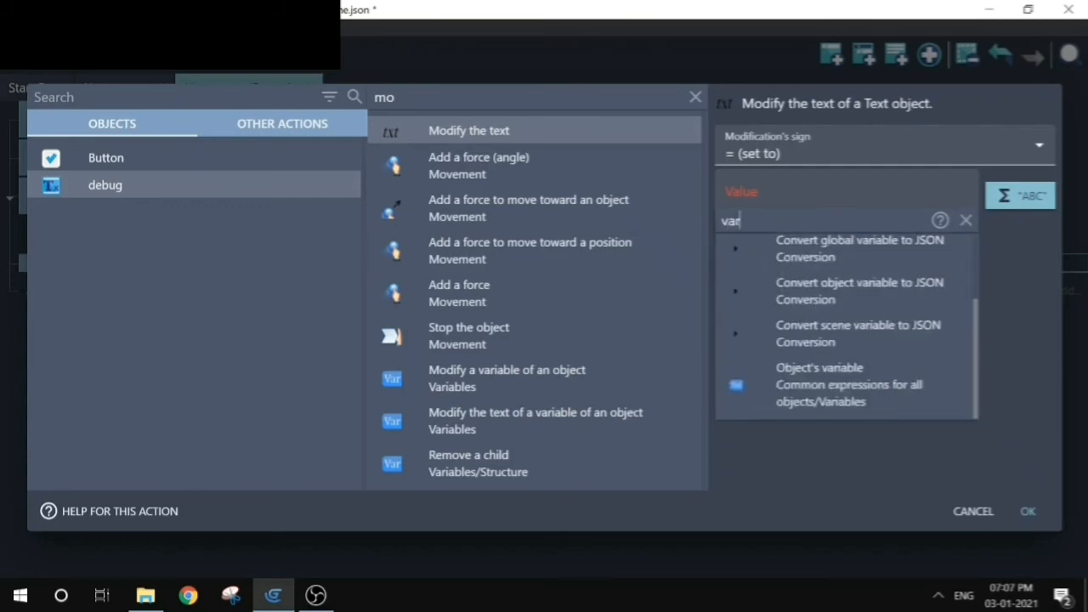
pyautogui.click(819, 384)
pyautogui.write('Color')
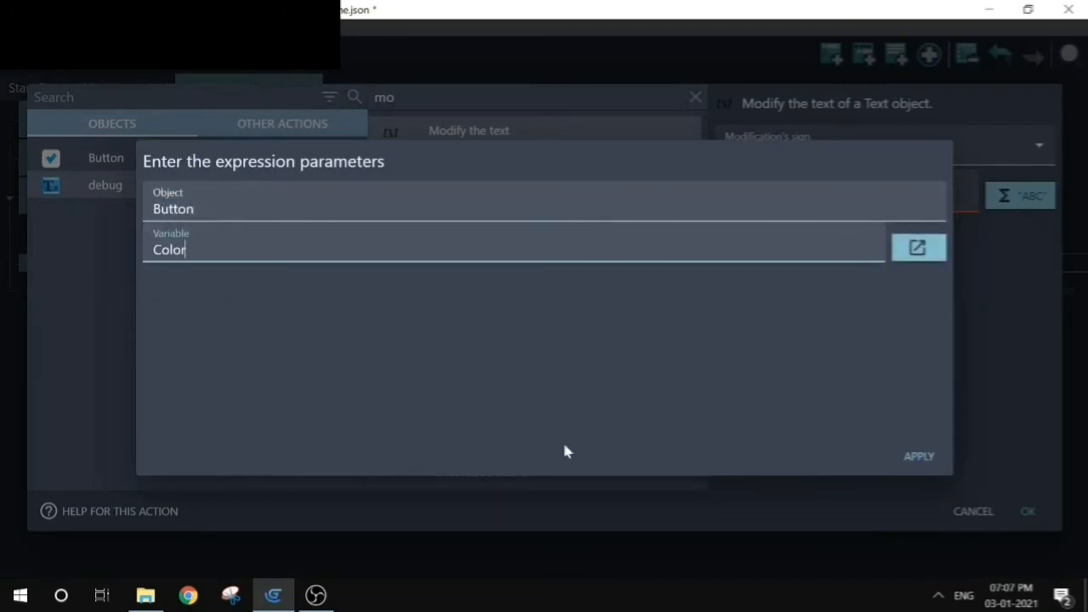
pyautogui.click(918, 456)
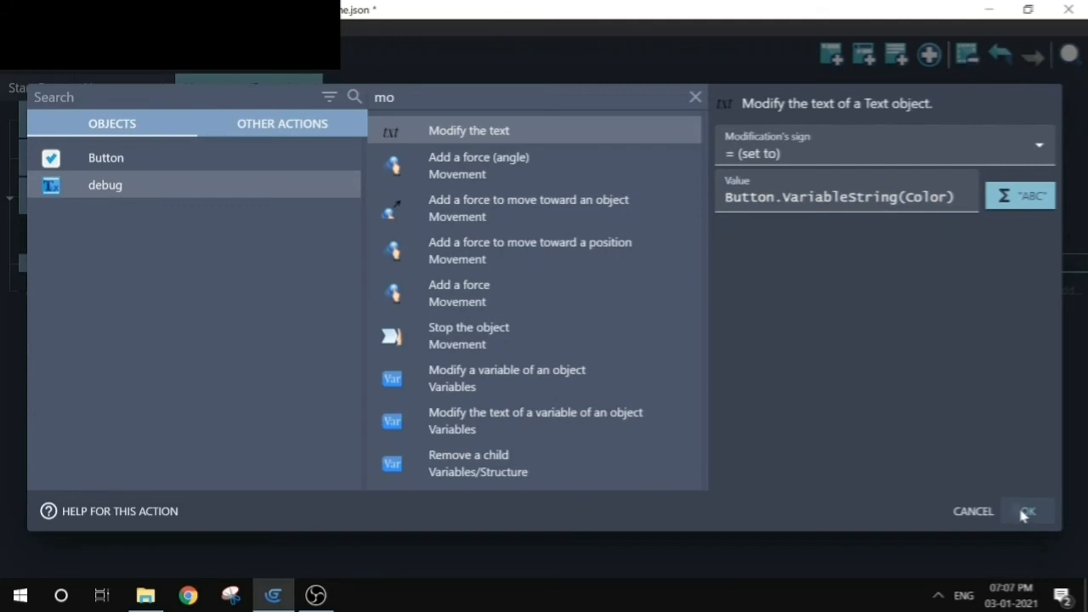
pyautogui.click(1027, 510)
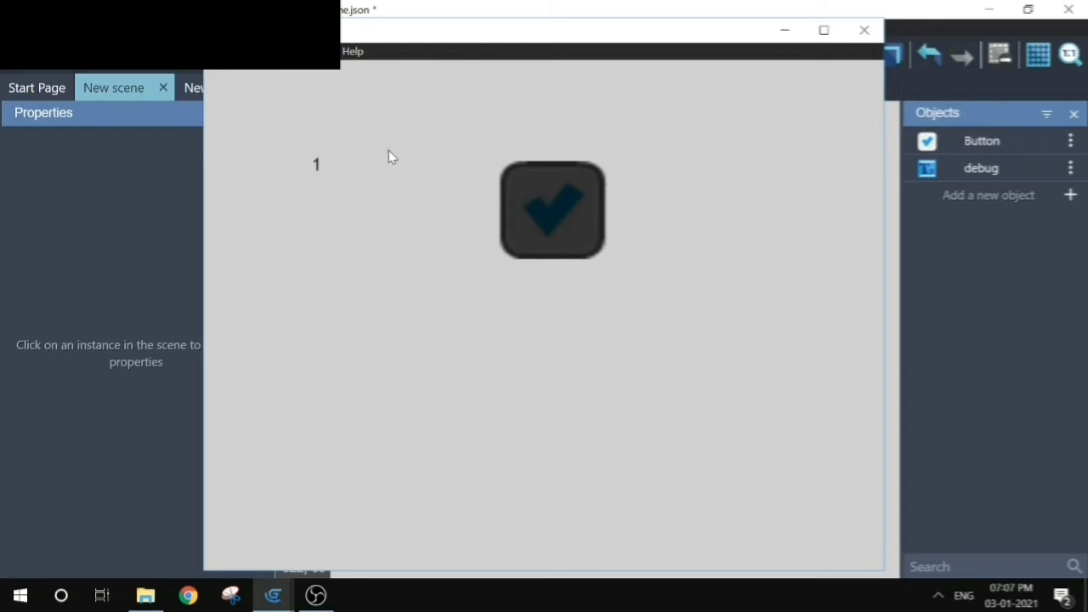
pyautogui.moveTo(532, 211)
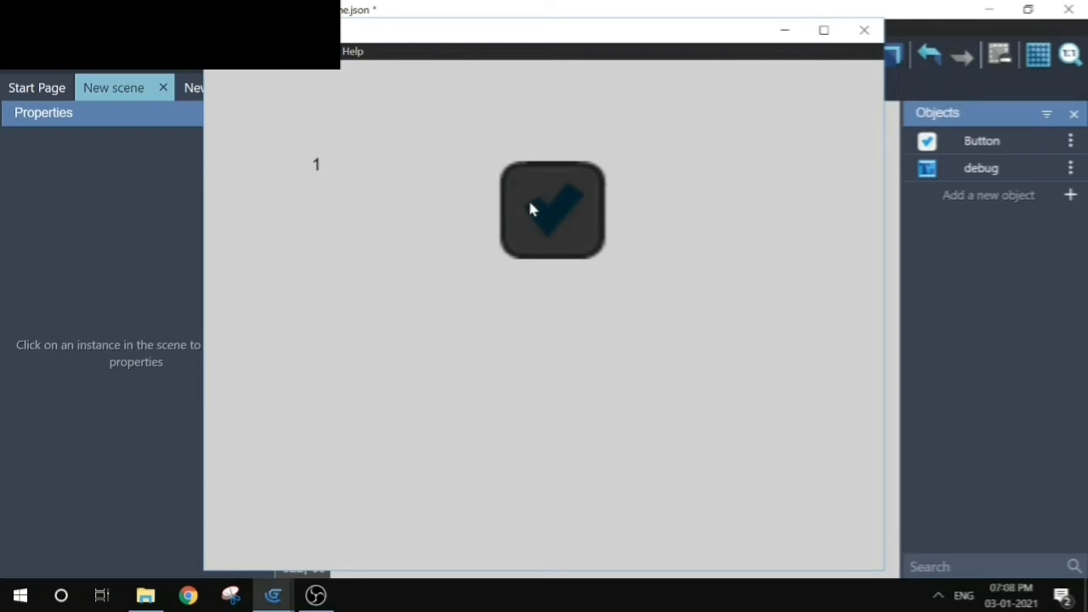
# - Toggle the button twice in the running preview, then close the preview window
pyautogui.click(553, 211)
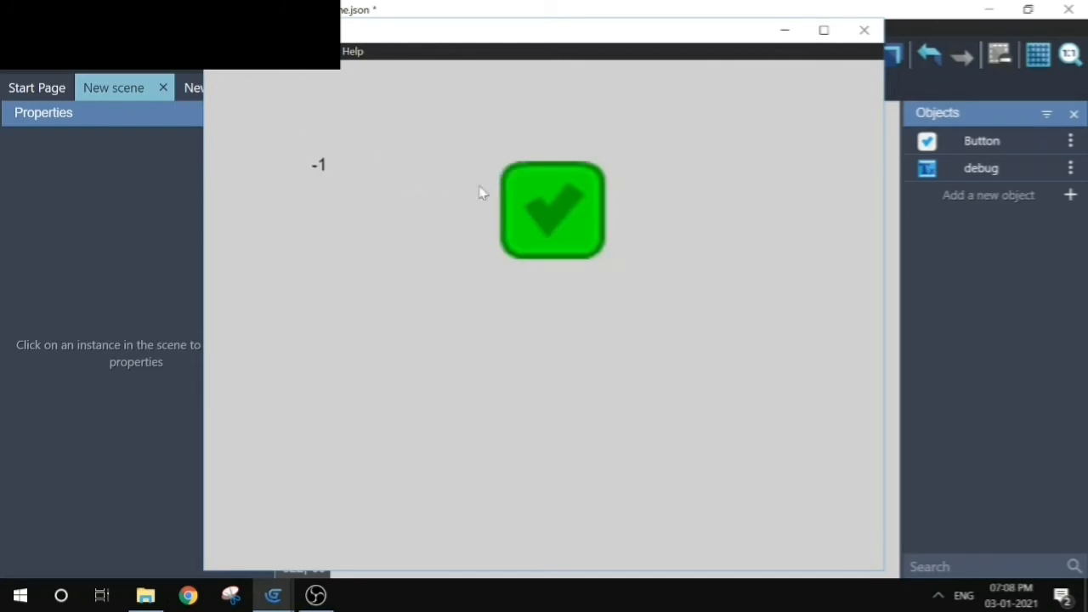
pyautogui.click(554, 211)
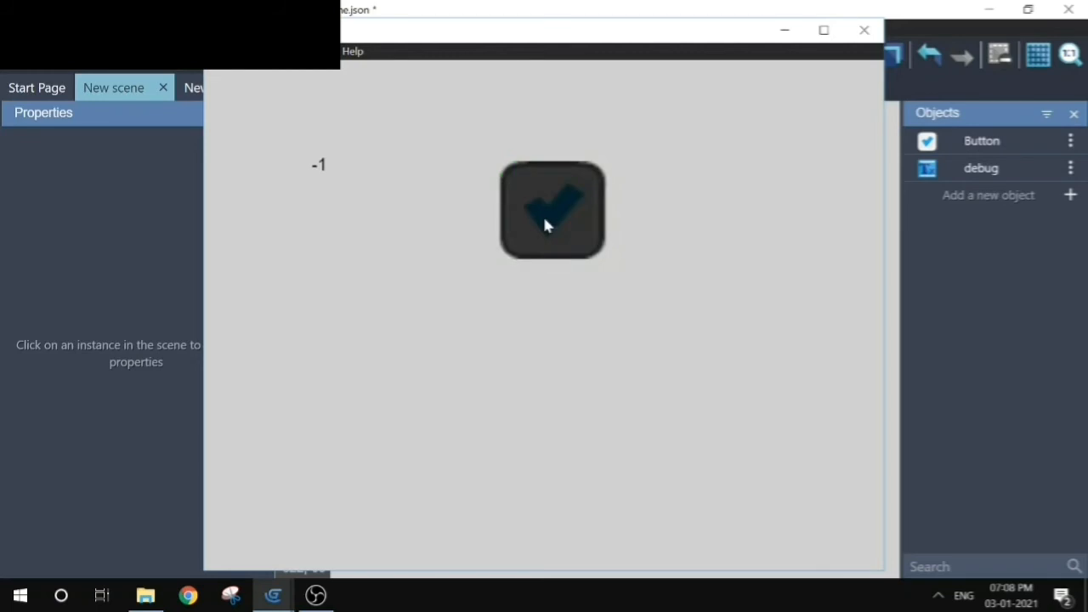
pyautogui.click(547, 219)
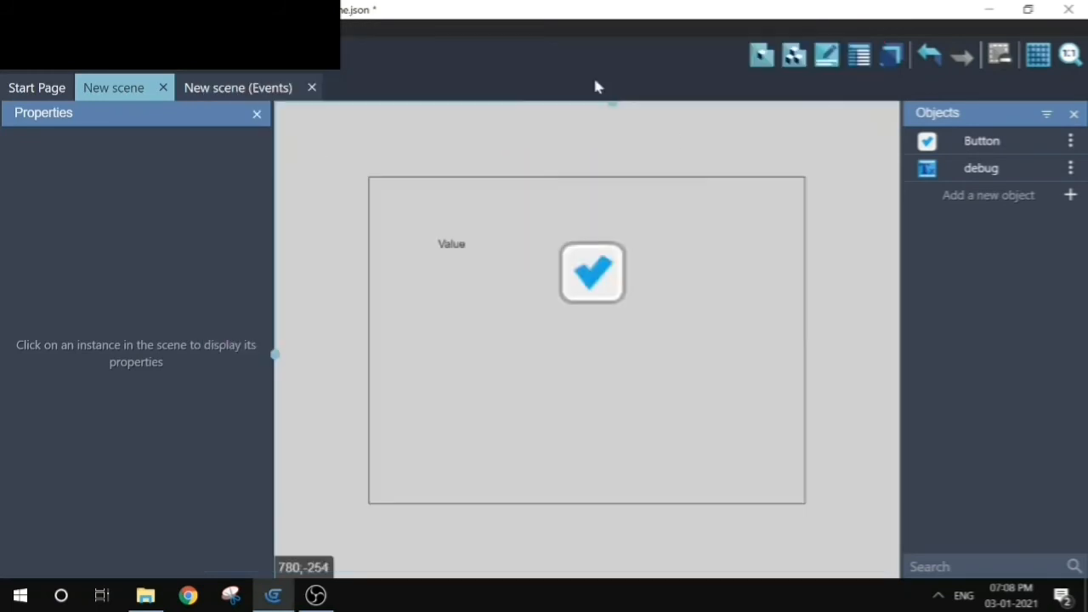
# - Add a 'Trigger once while true' condition to the mouse-press sub-event
pyautogui.click(238, 88)
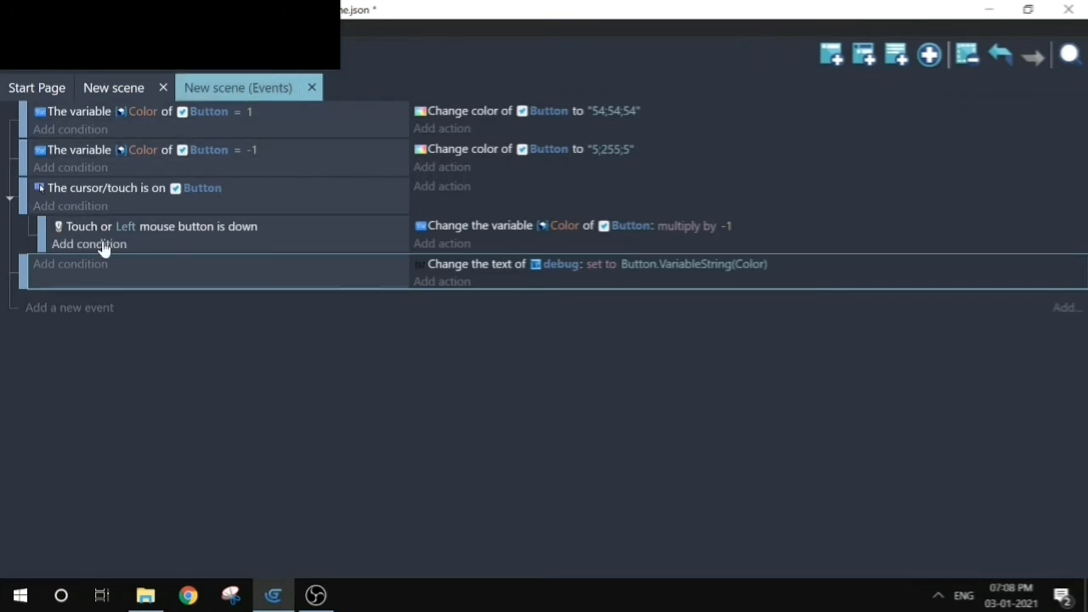
pyautogui.click(89, 244)
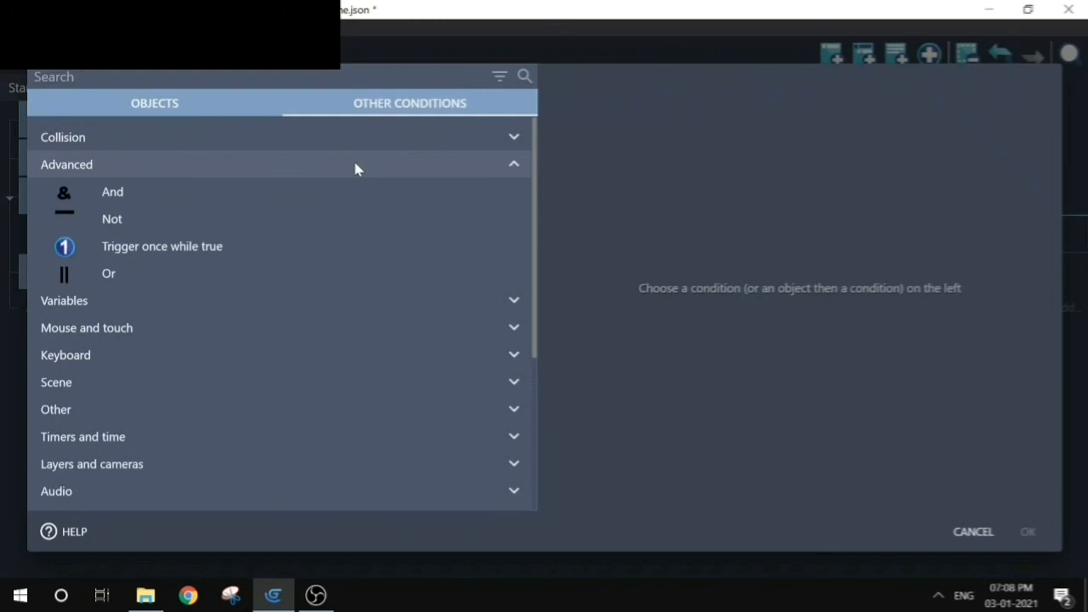
pyautogui.click(161, 245)
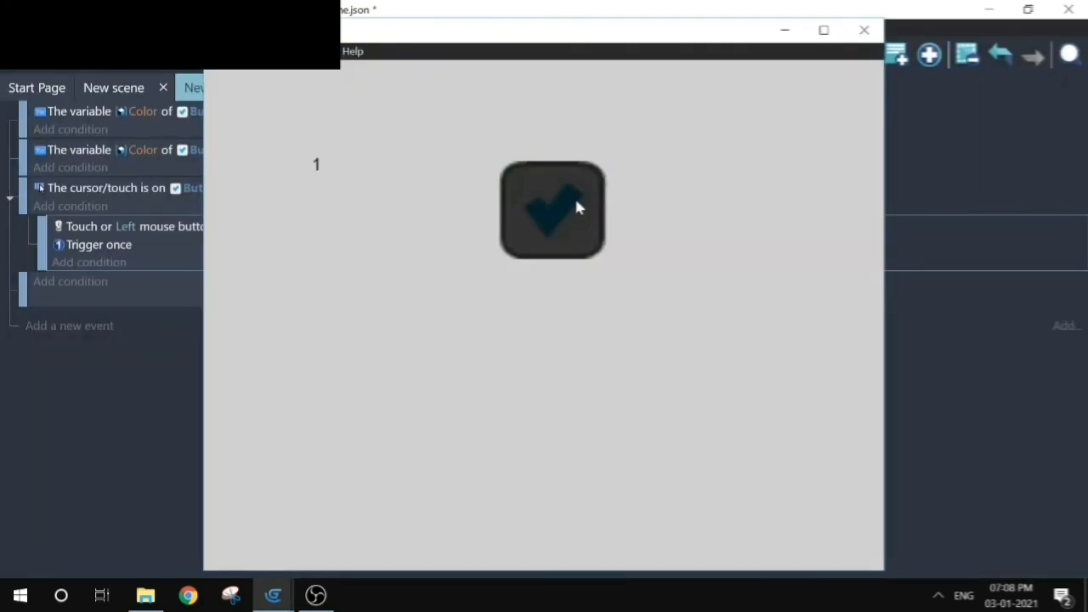
pyautogui.click(577, 207)
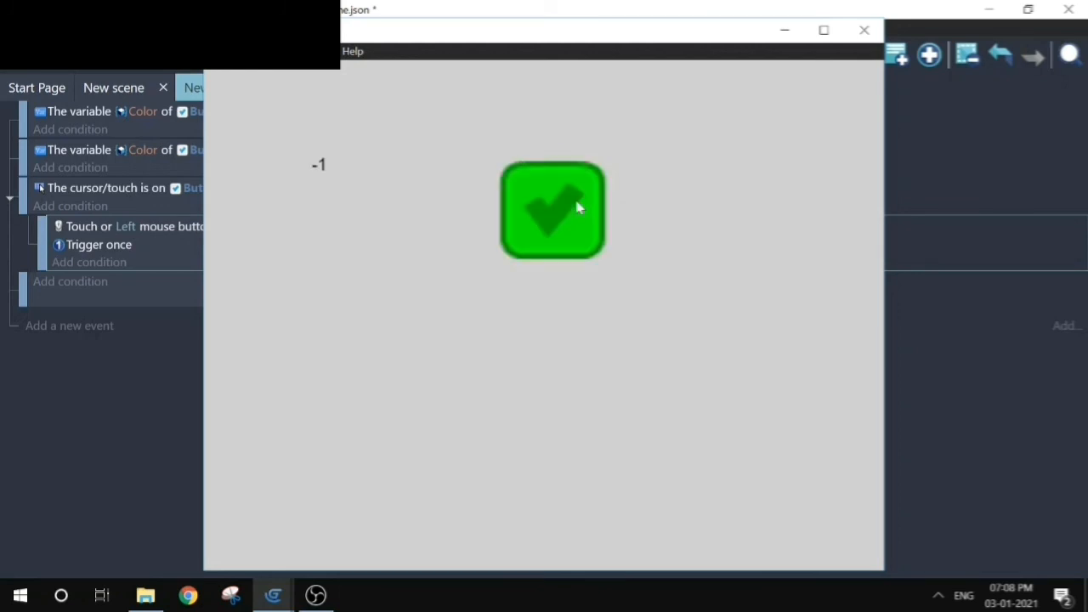
pyautogui.click(552, 209)
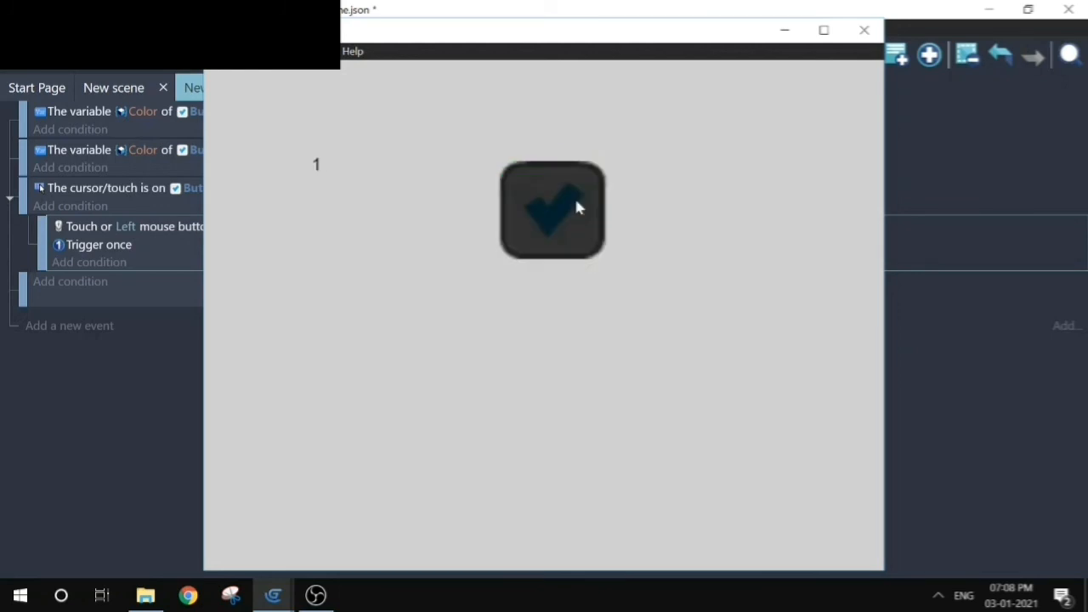
pyautogui.click(576, 209)
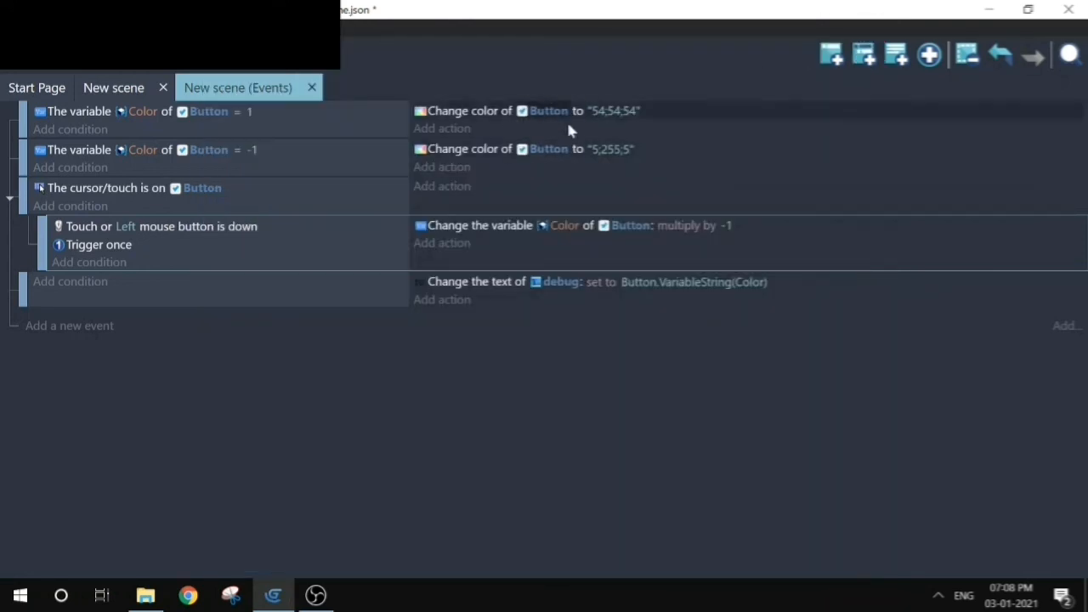
pyautogui.moveTo(555, 136)
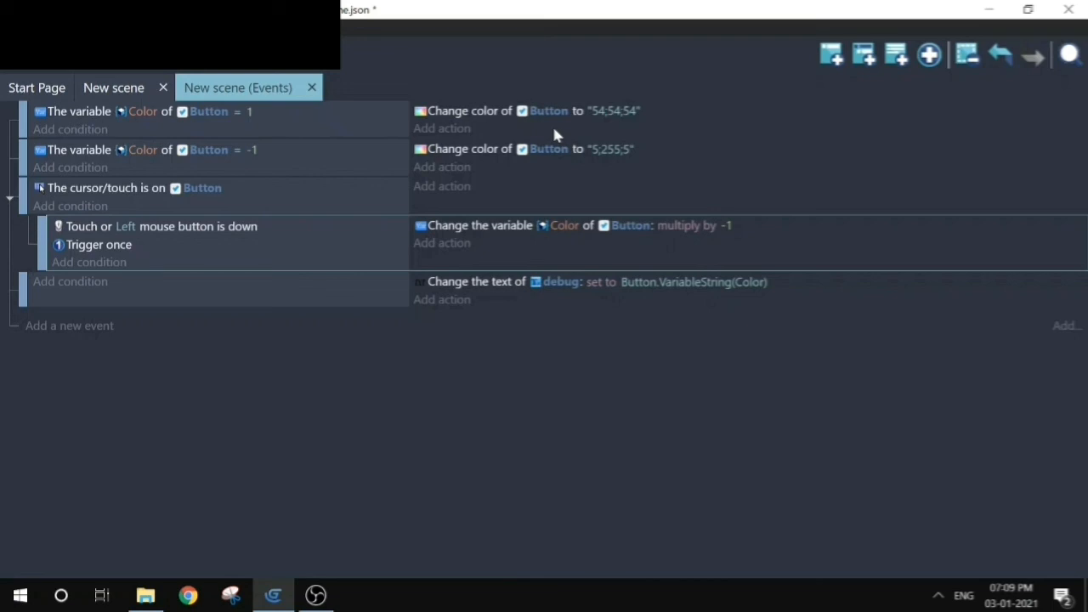
pyautogui.moveTo(381, 170)
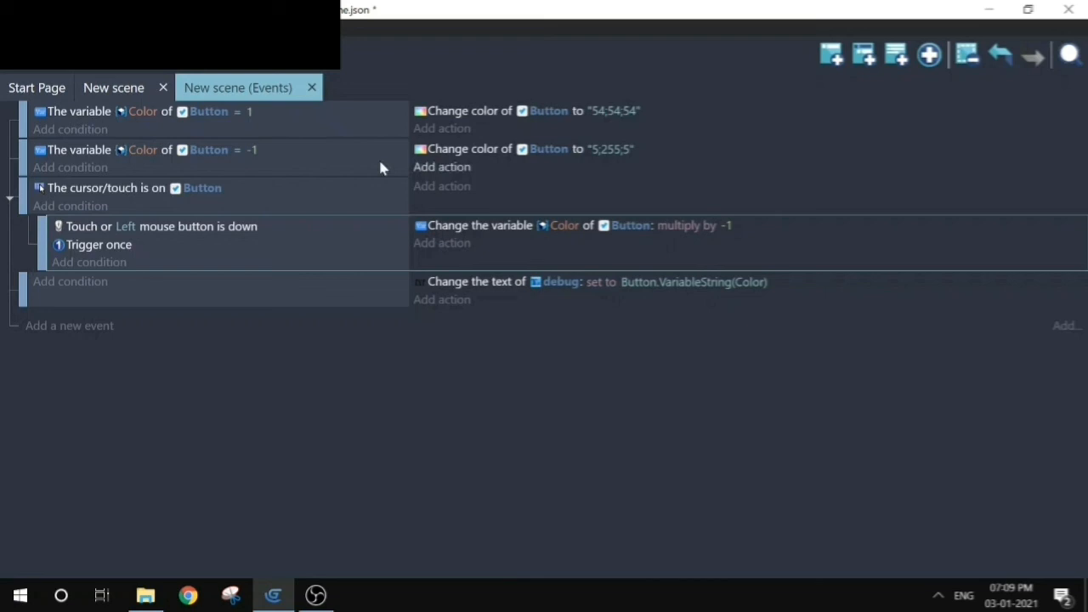
pyautogui.click(143, 149)
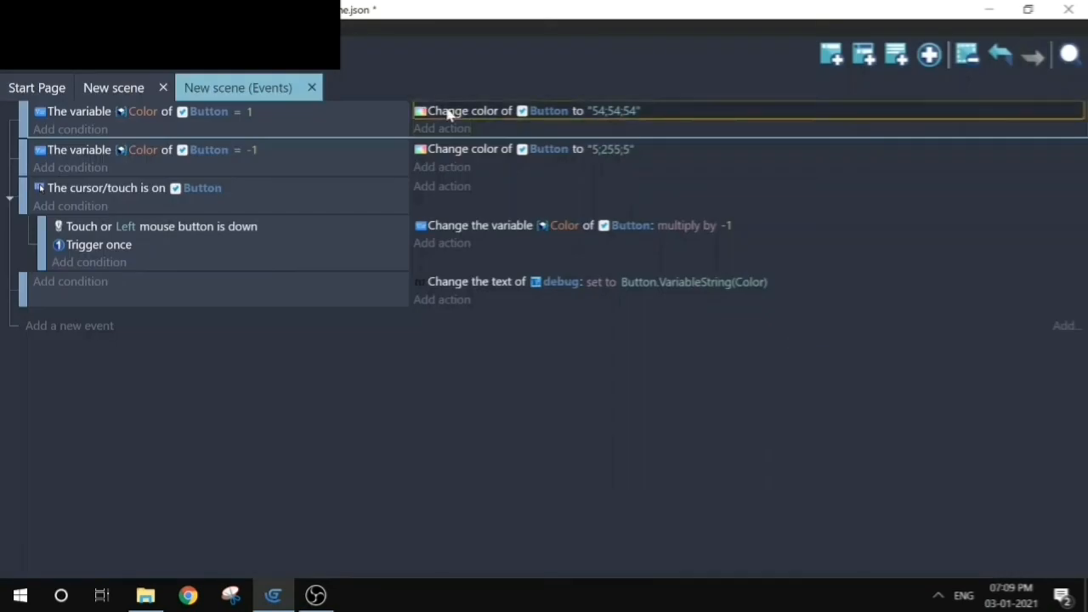
pyautogui.moveTo(478, 119)
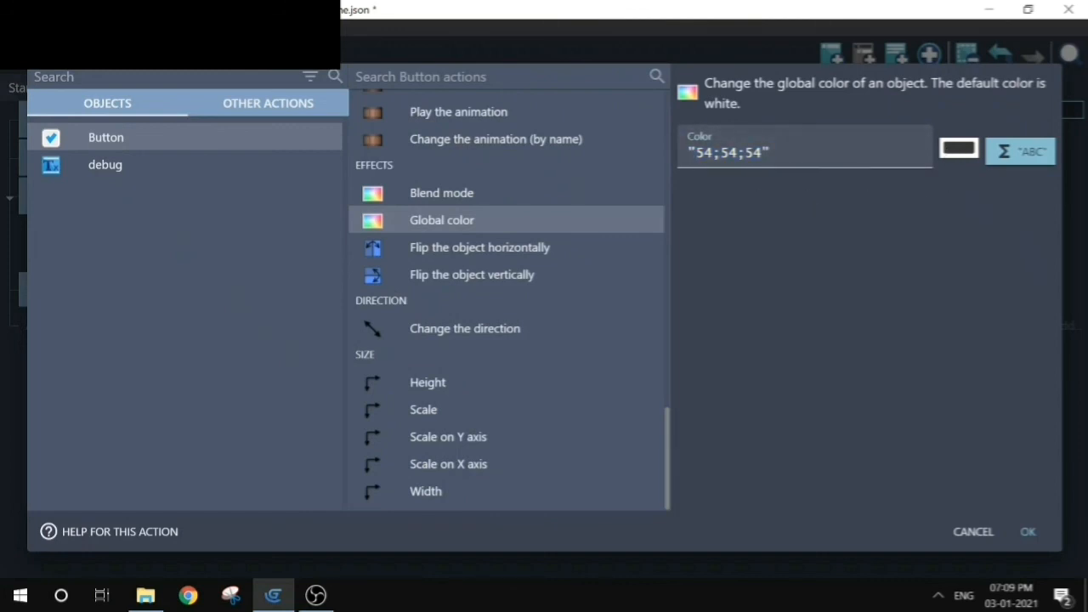
pyautogui.click(958, 148)
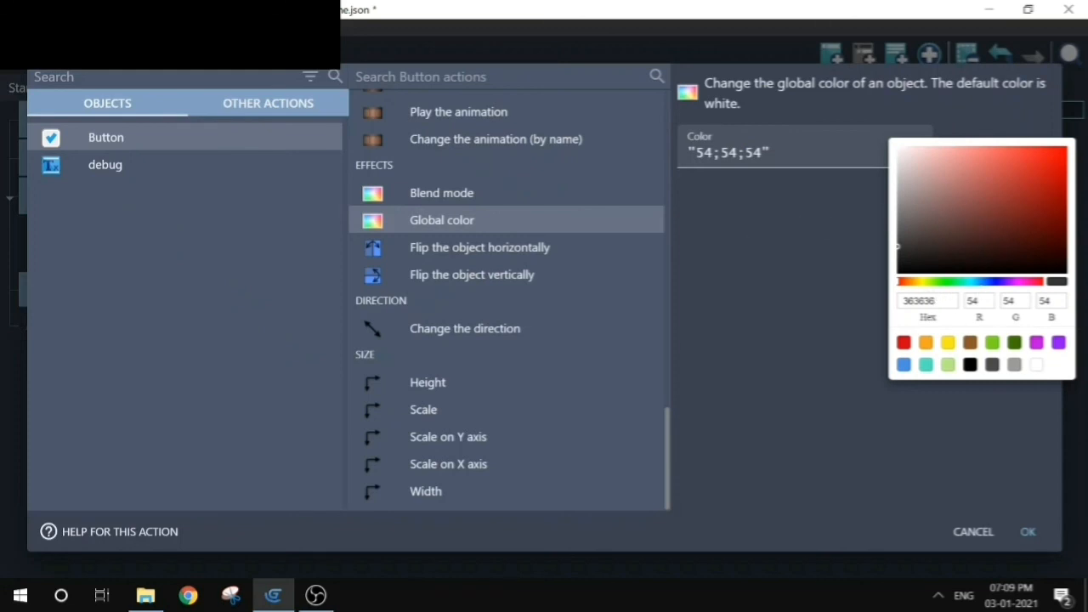
pyautogui.click(1027, 531)
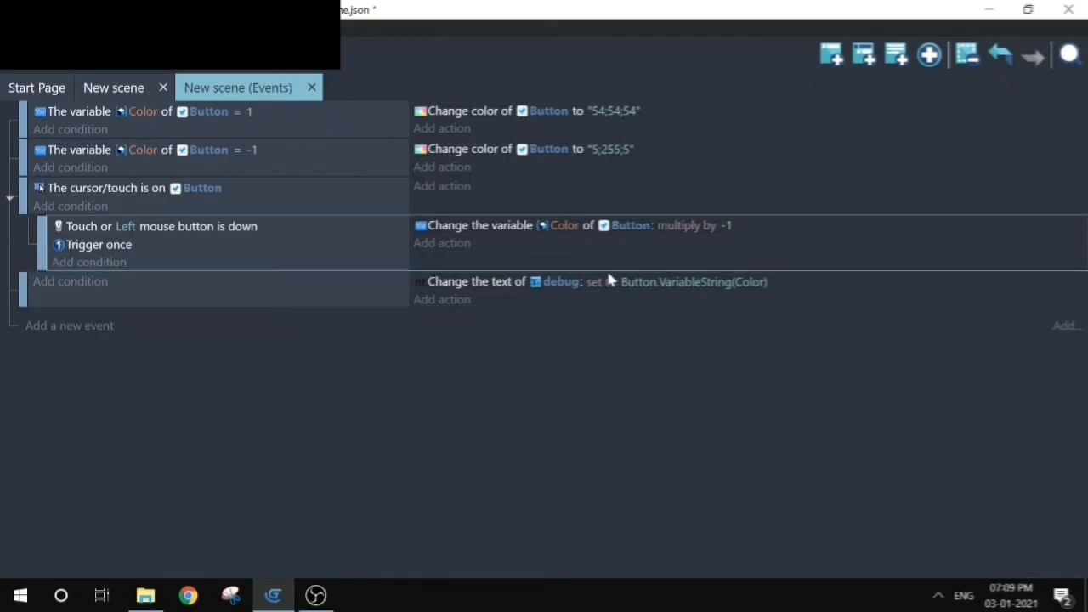
pyautogui.moveTo(7, 110)
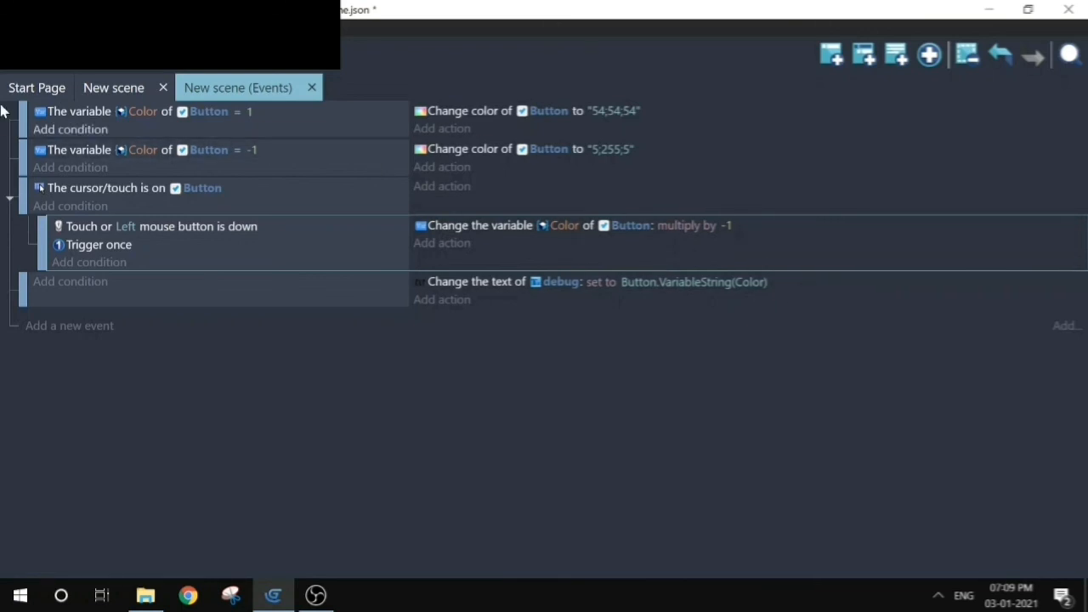
# - Switch back to the scene layout with the Button and debug text
pyautogui.click(112, 88)
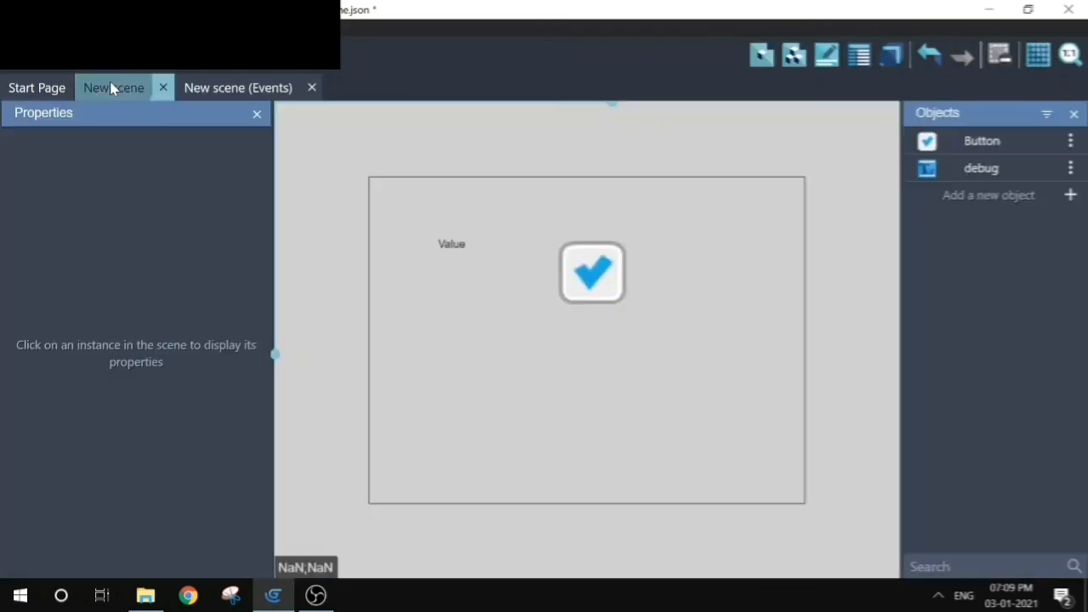